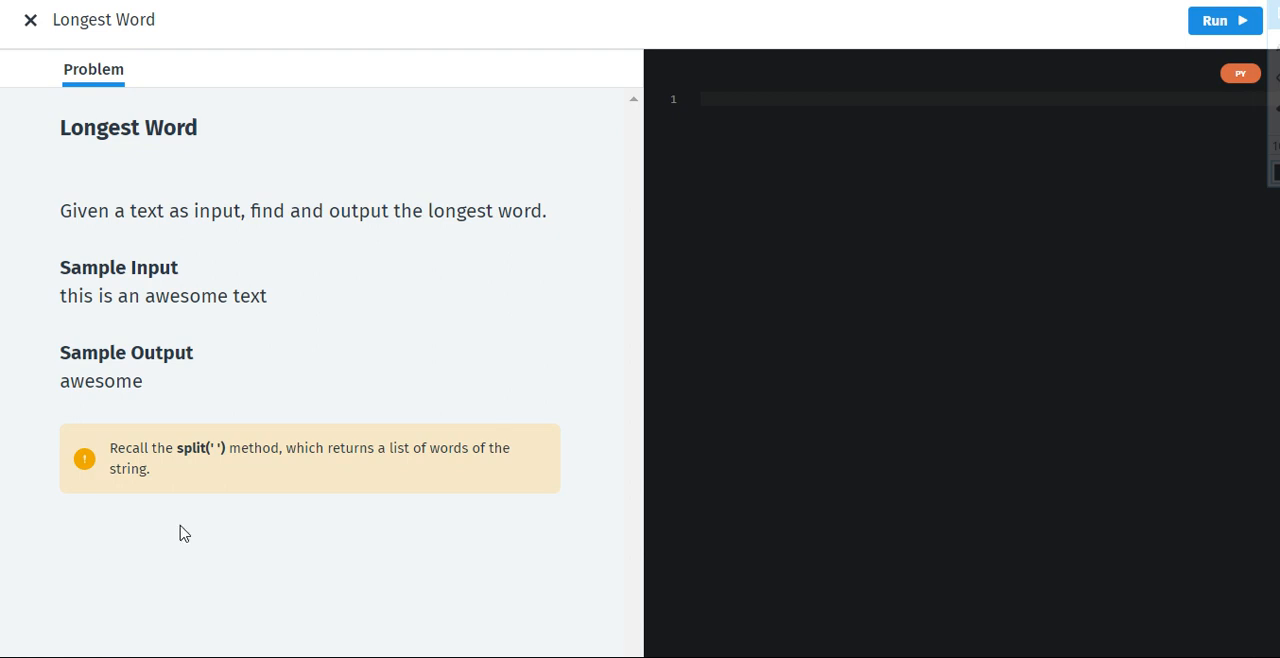
mouse_move(294, 528)
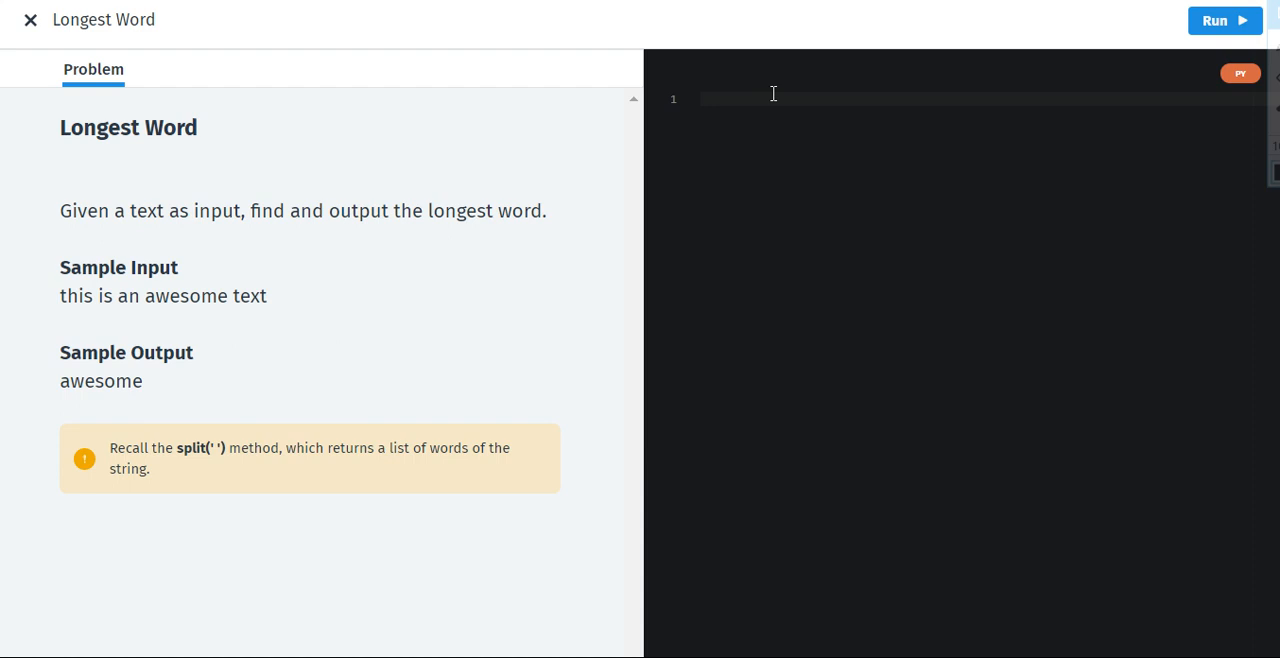
Step: Write line 1 as text = input().split() to read the input into a word list
text(tex)
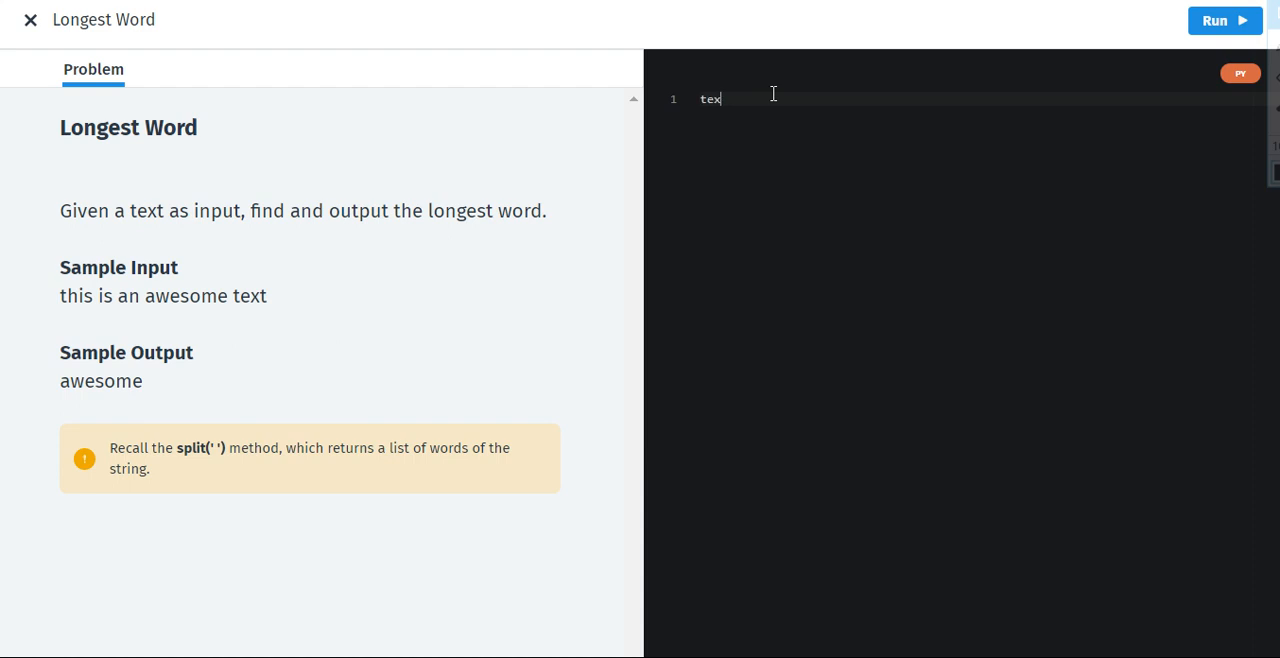
text(t)
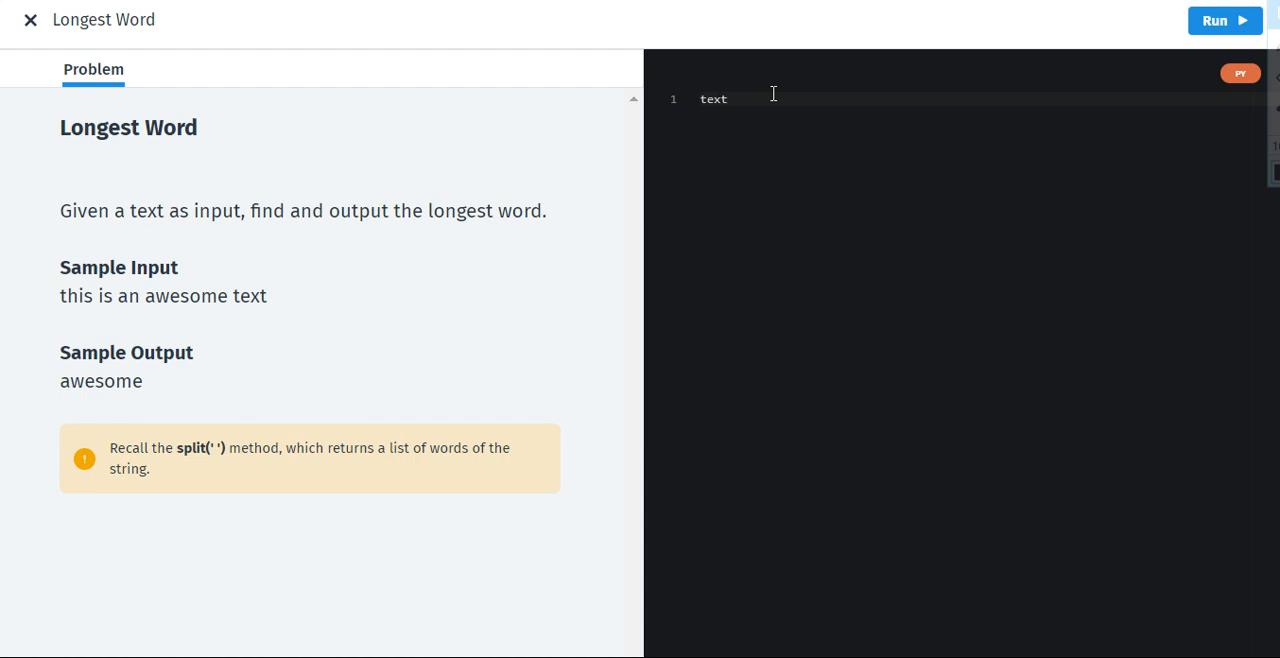
text(=)
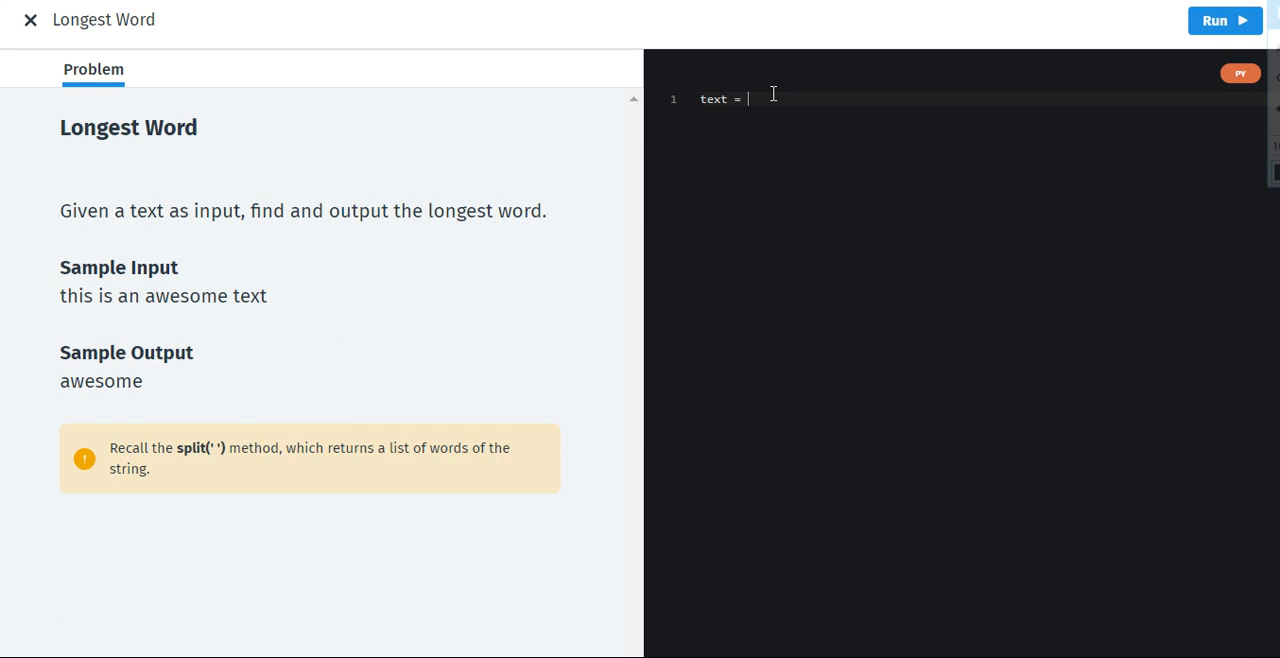
text(input)
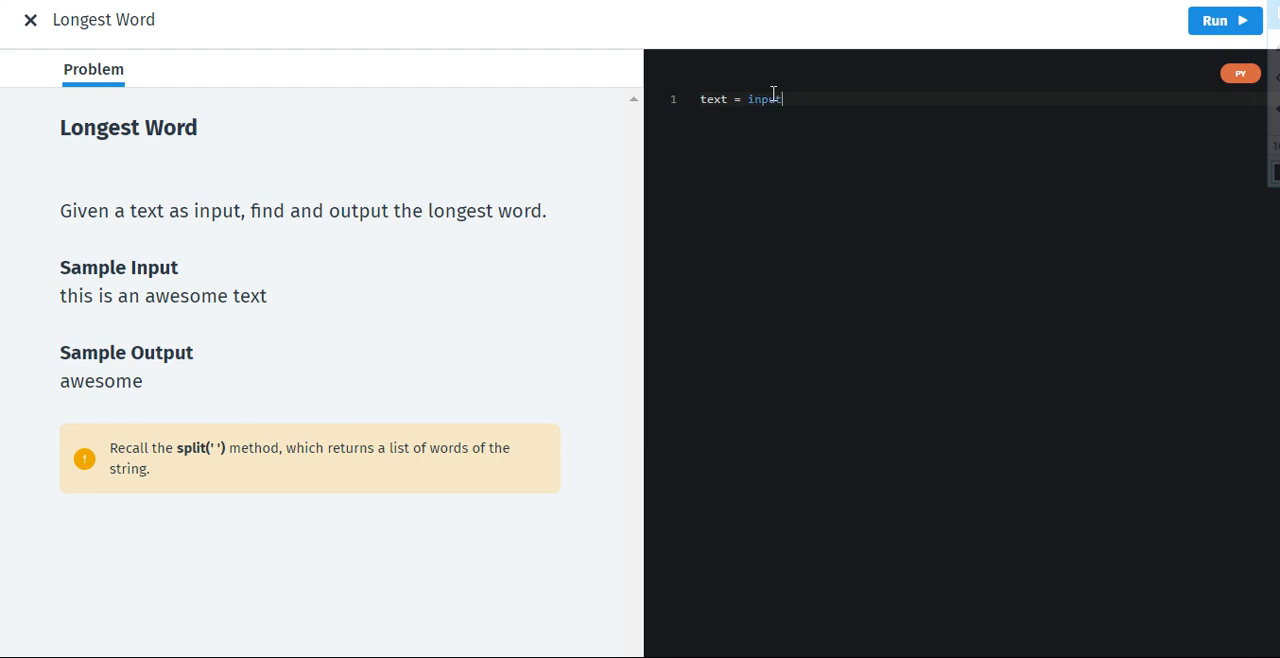
text(())
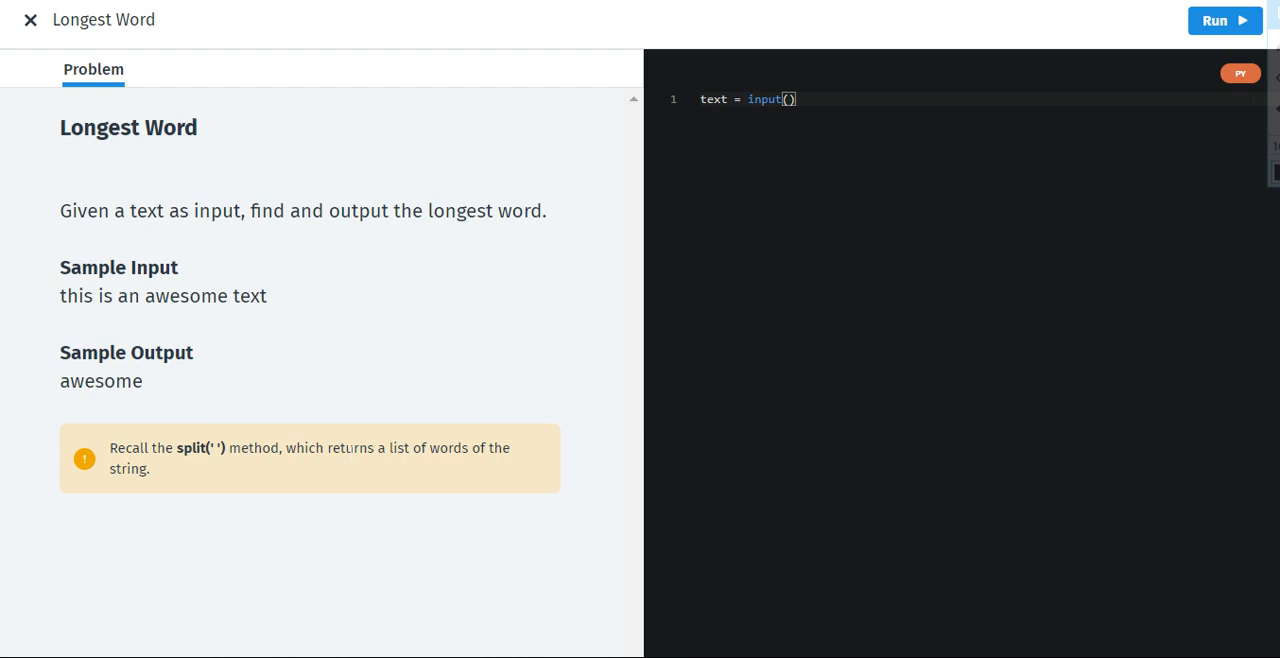
mouse_move(785, 144)
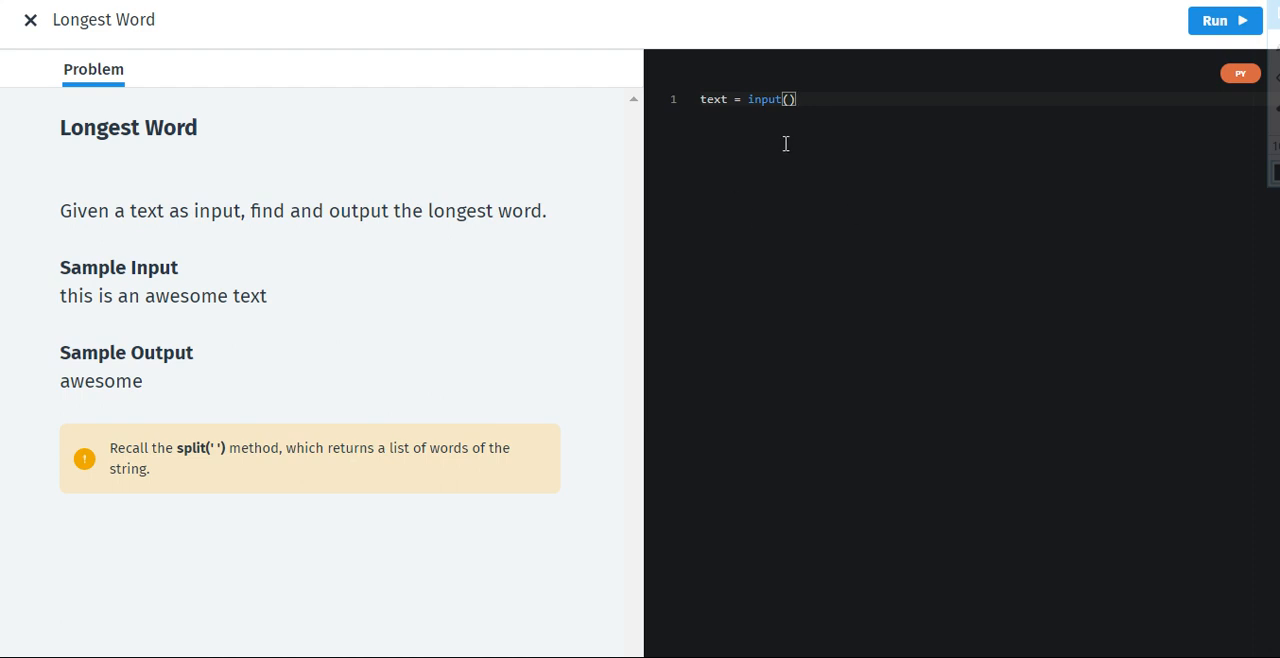
text(.spl)
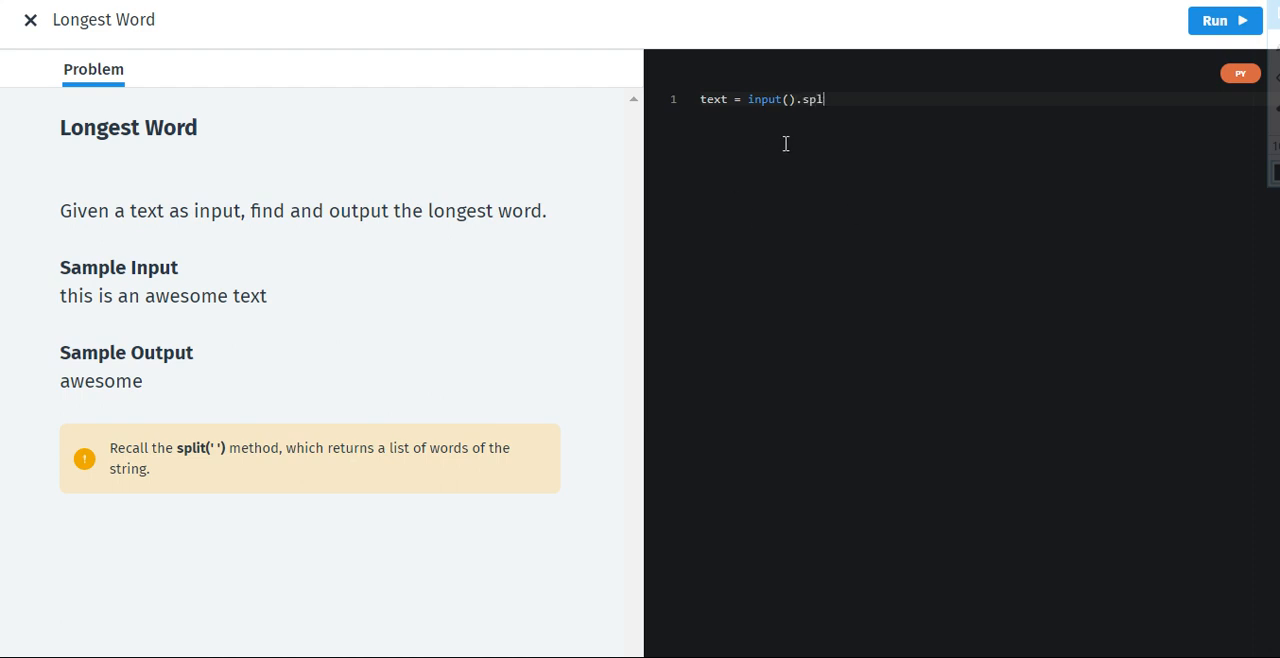
text(it)
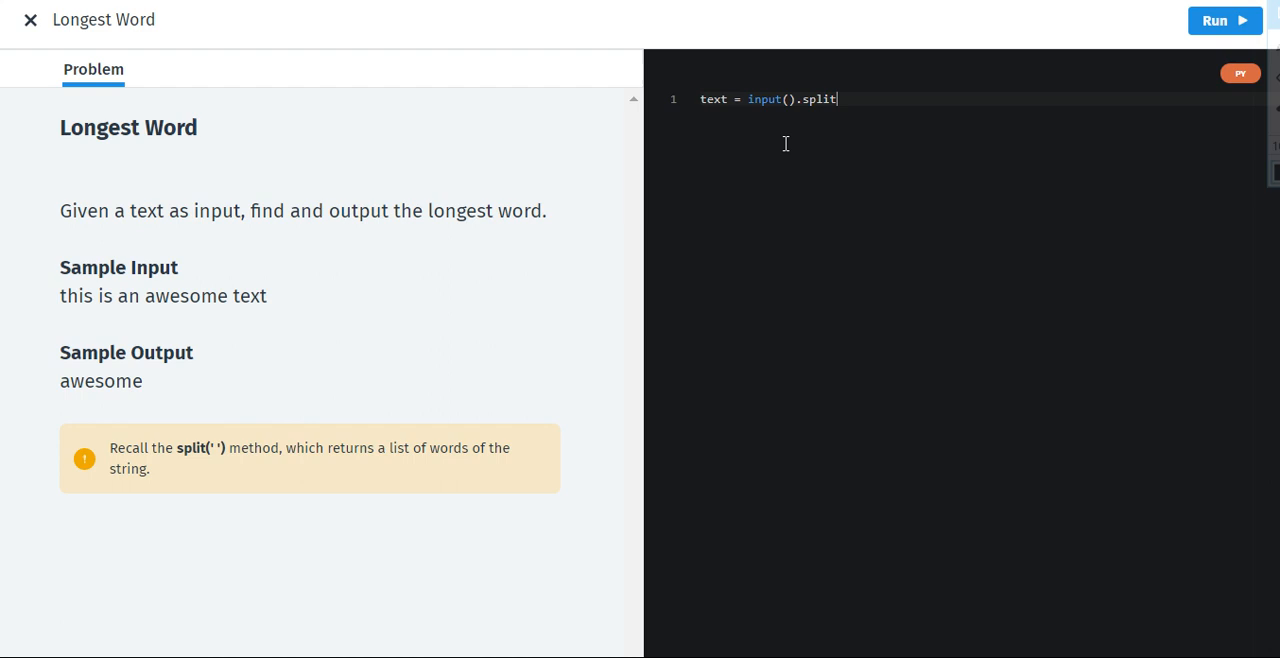
text(())
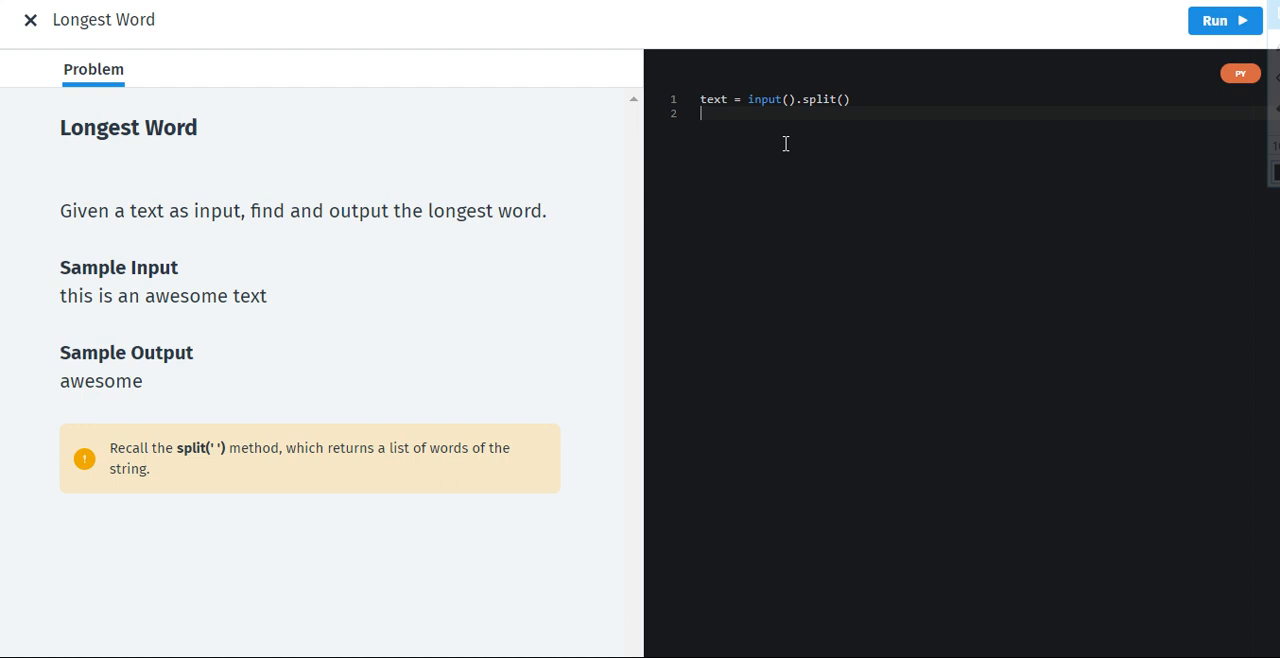
Step: Write line 2 as length = [len(x)for x in text], then begin line 3 with maximum
text(len)
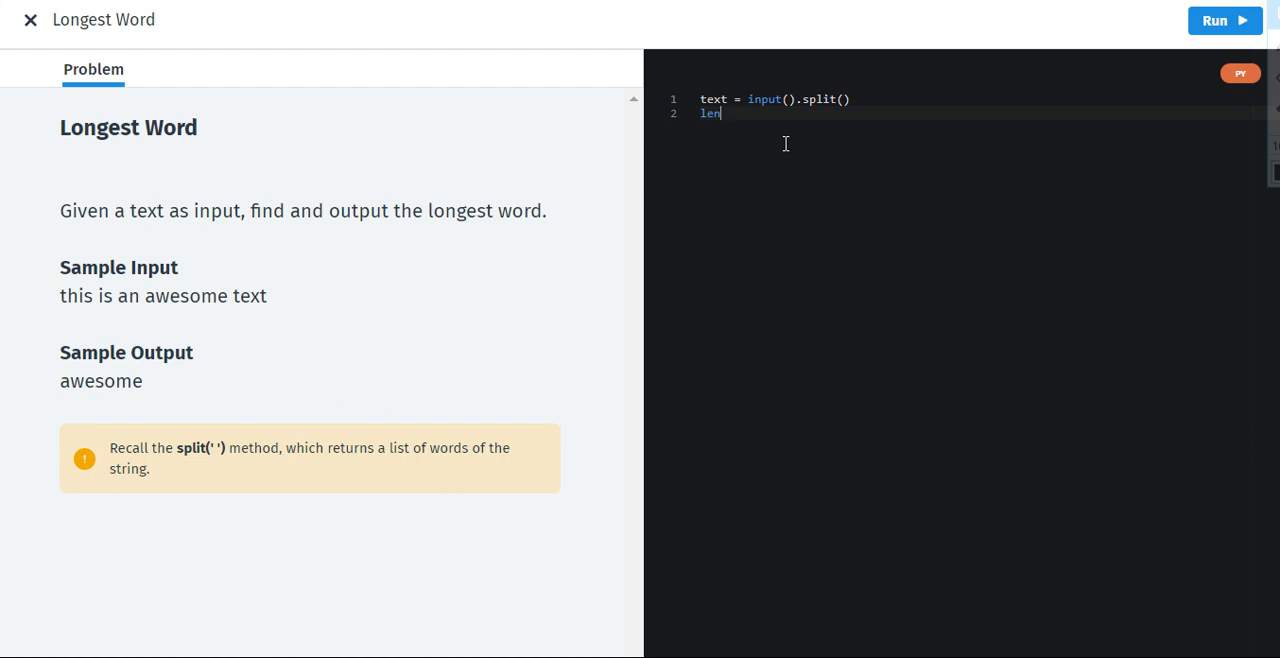
text(gth)
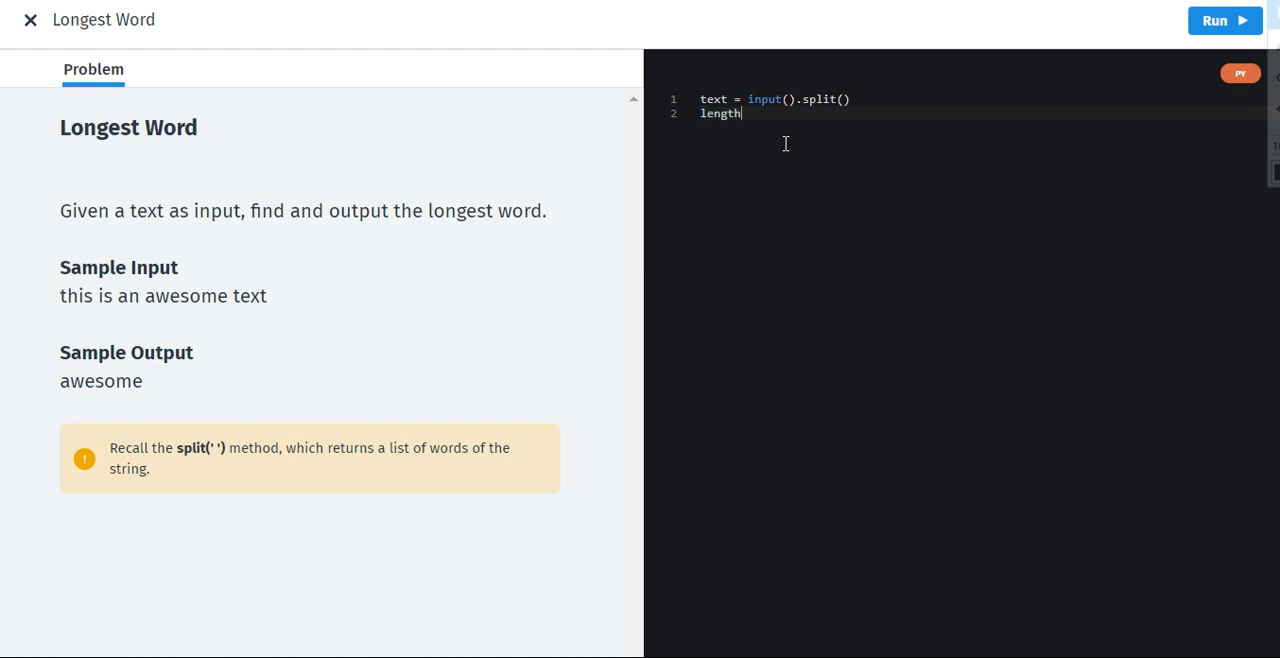
text(=)
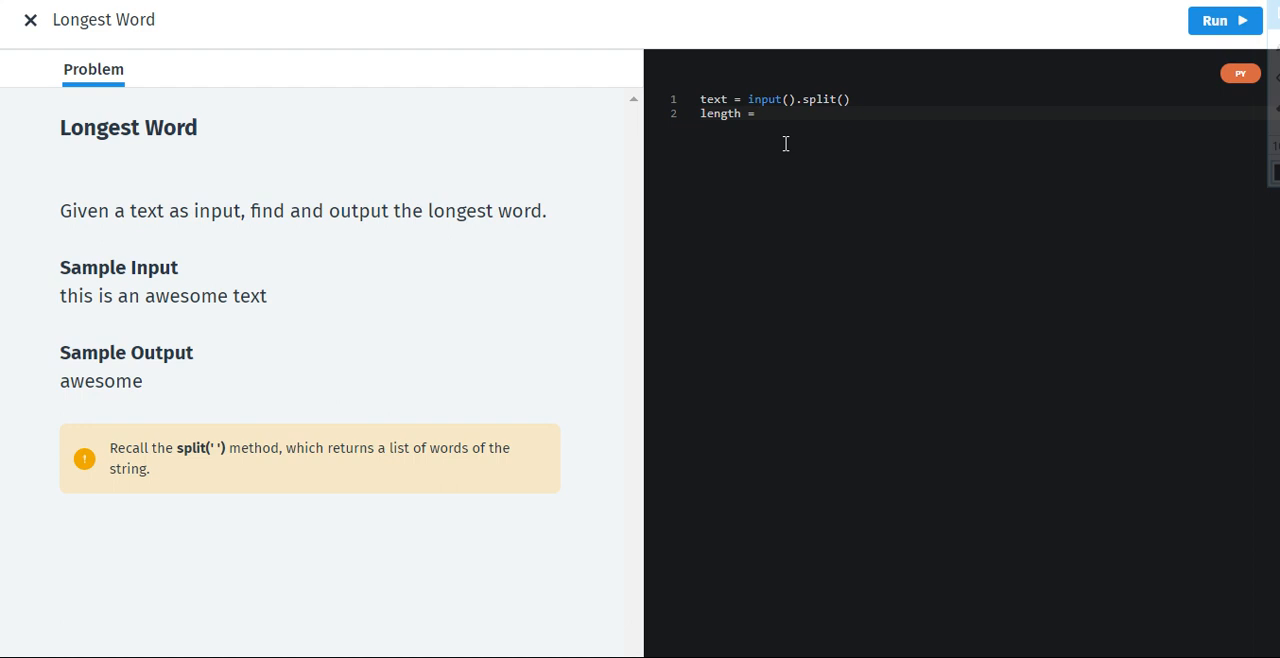
text([])
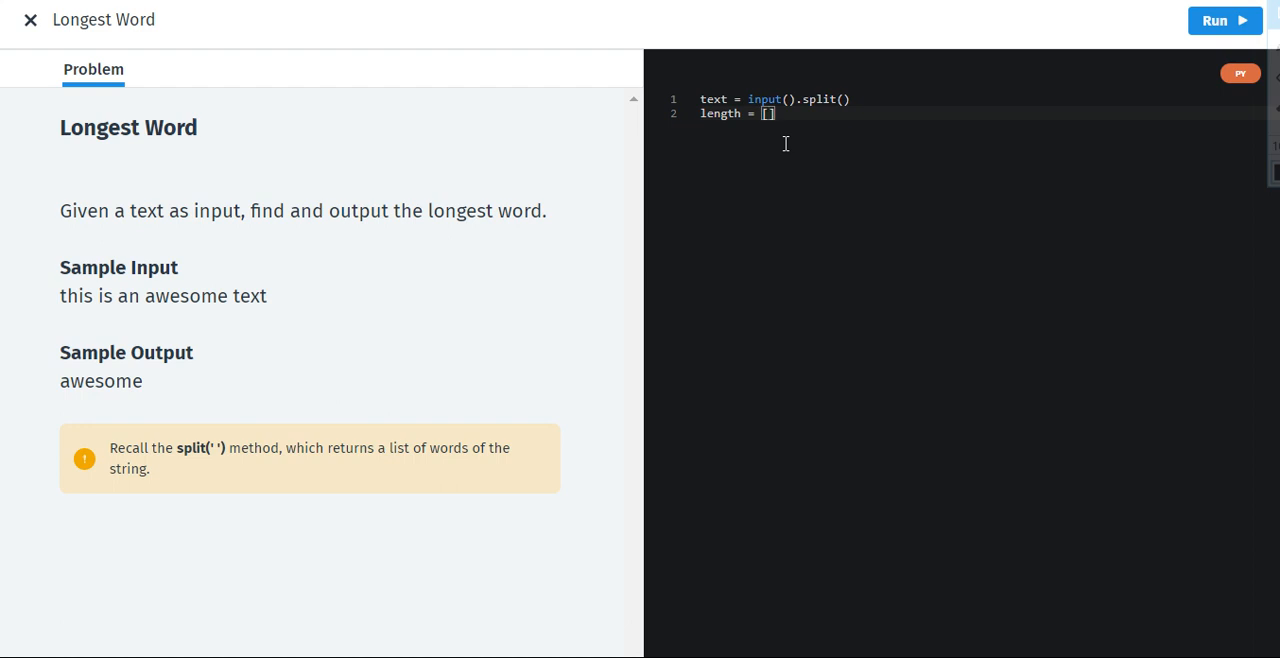
text(len()
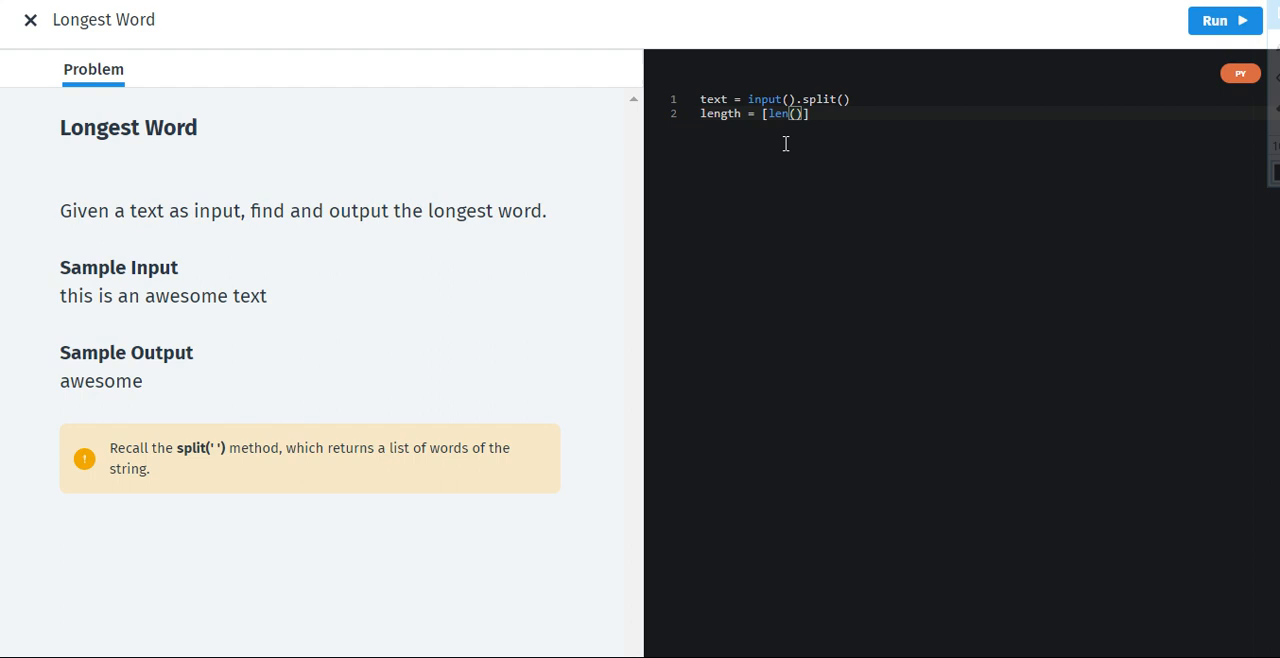
text(x)
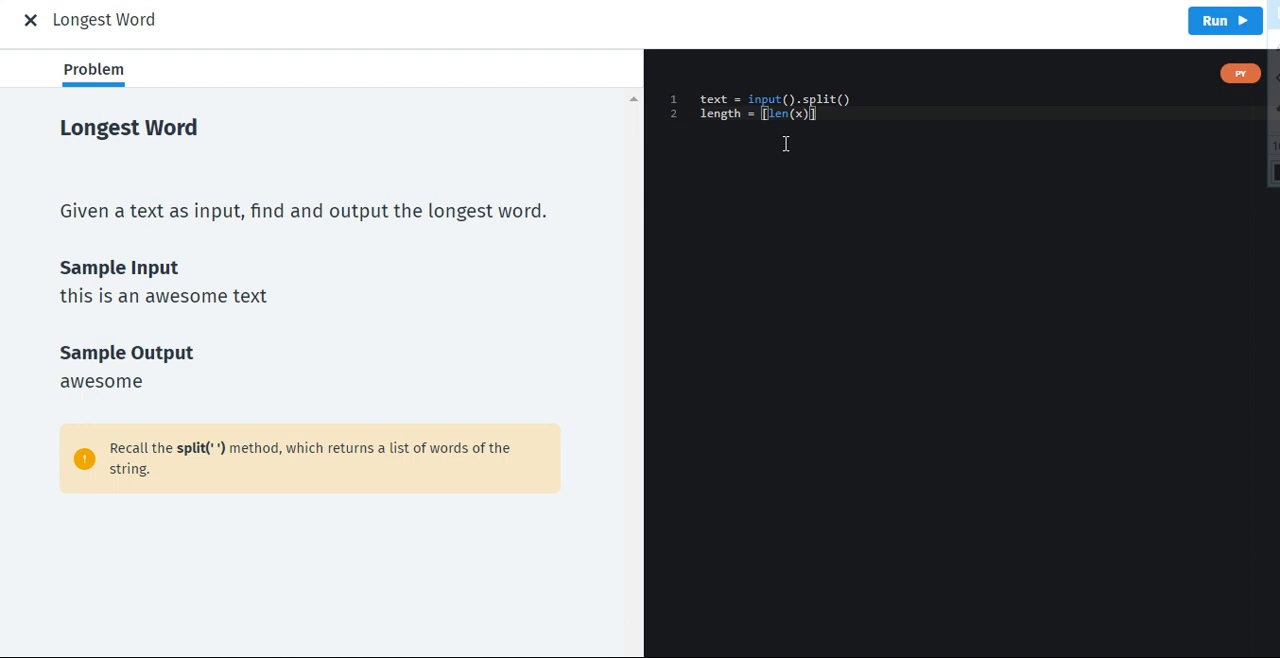
text(for x i)
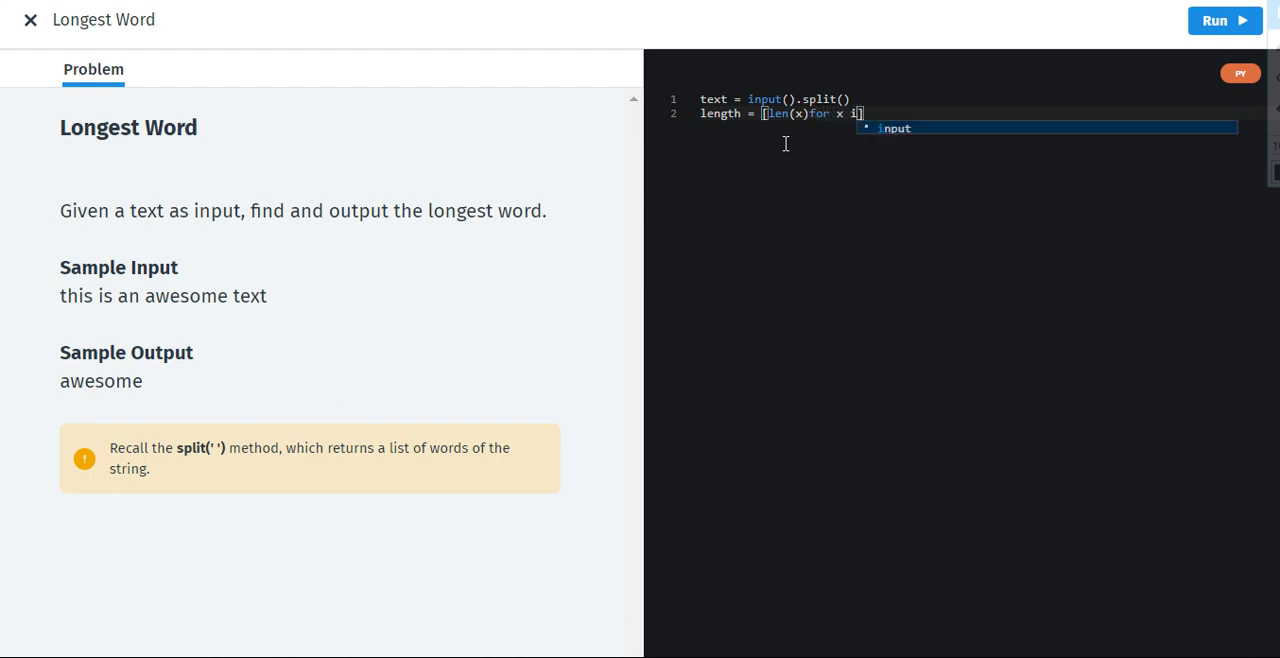
text(text)
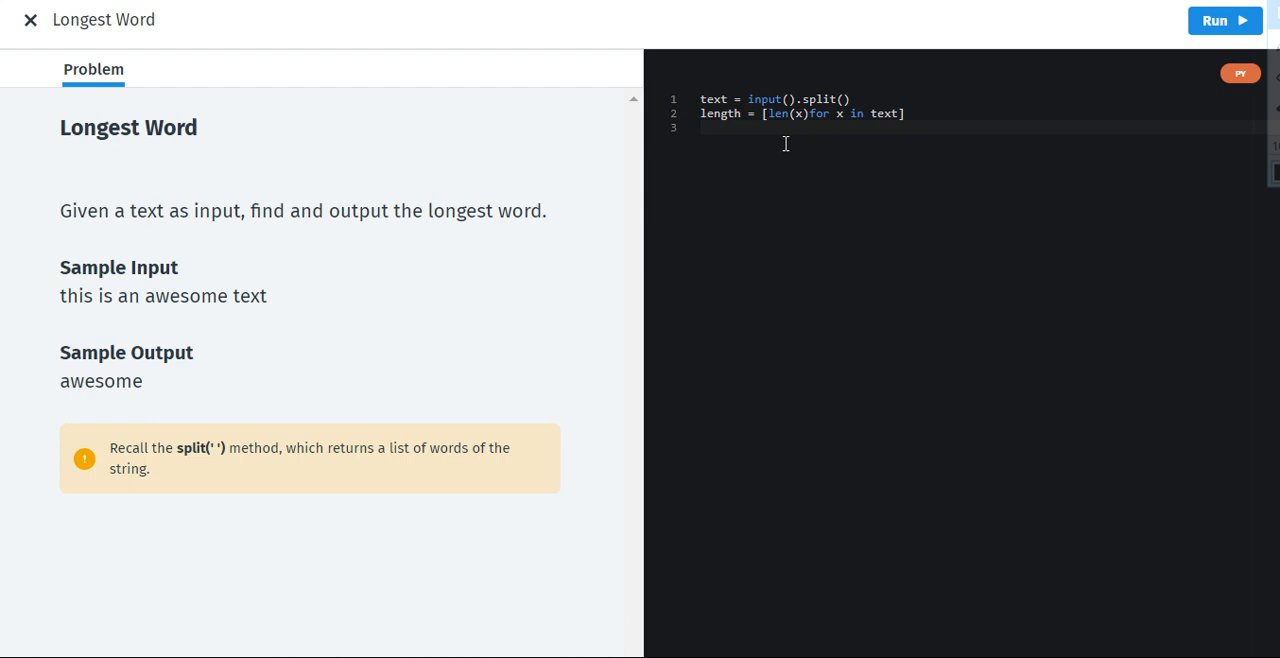
text(maximum)
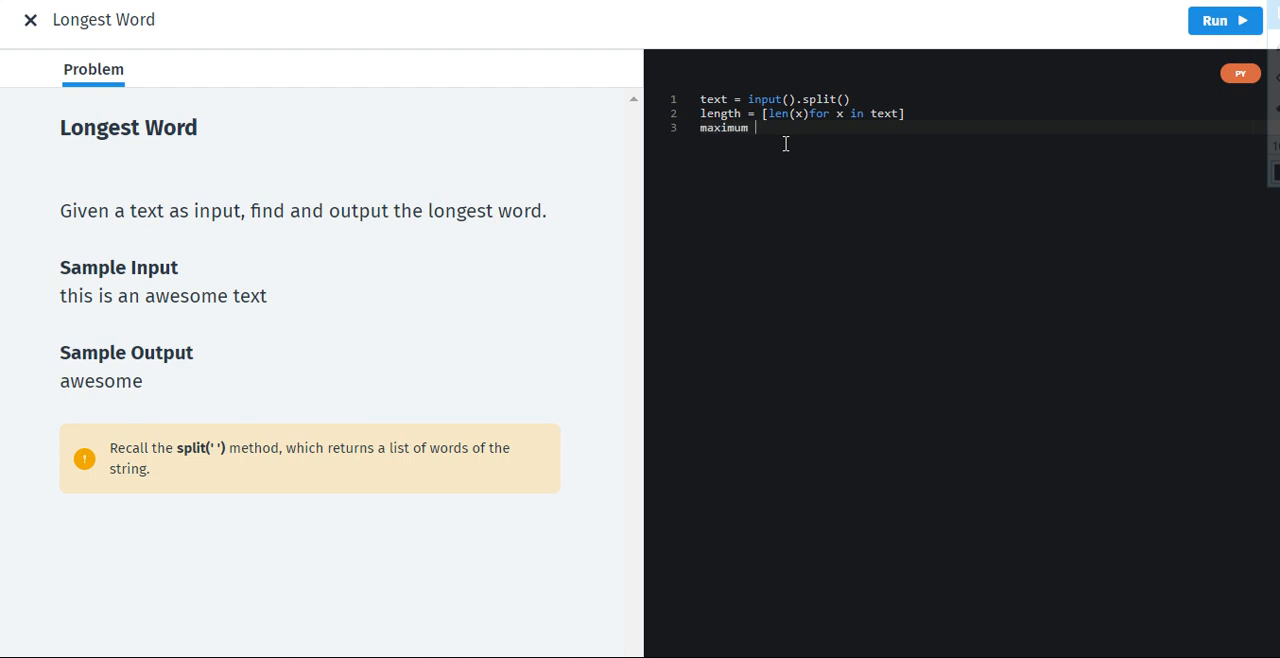
Step: Finish line 3 as maximum = max(length) and start a new line
text(= max)
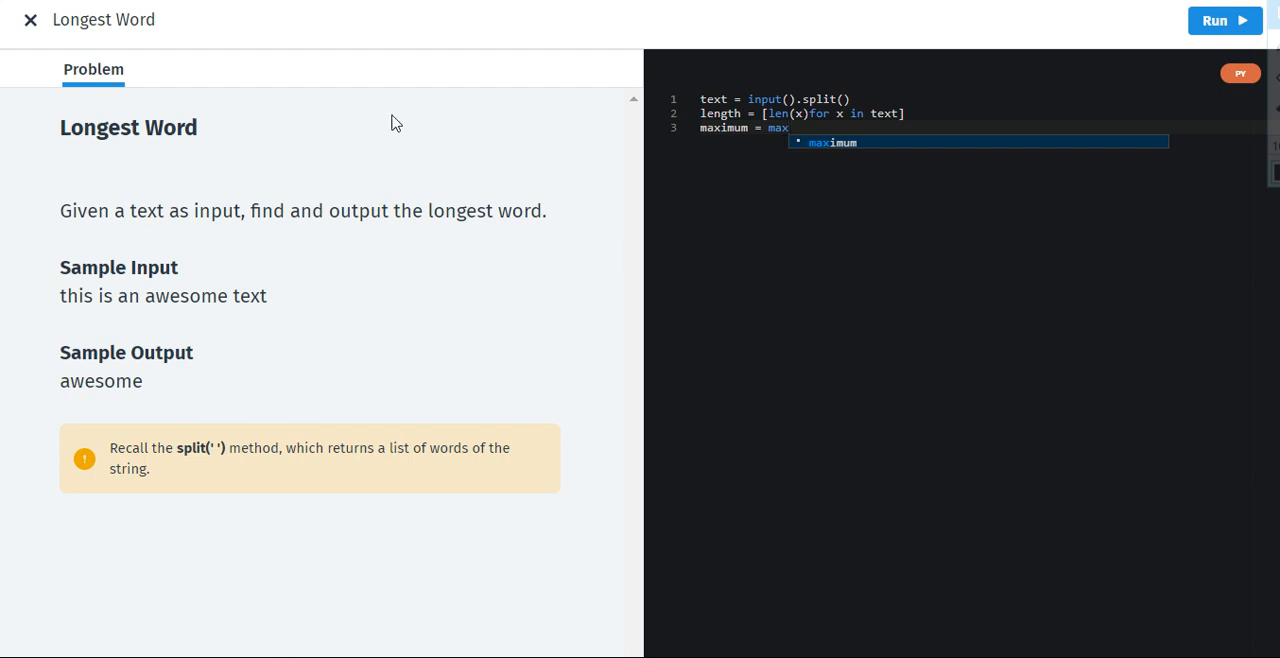
mouse_move(213, 438)
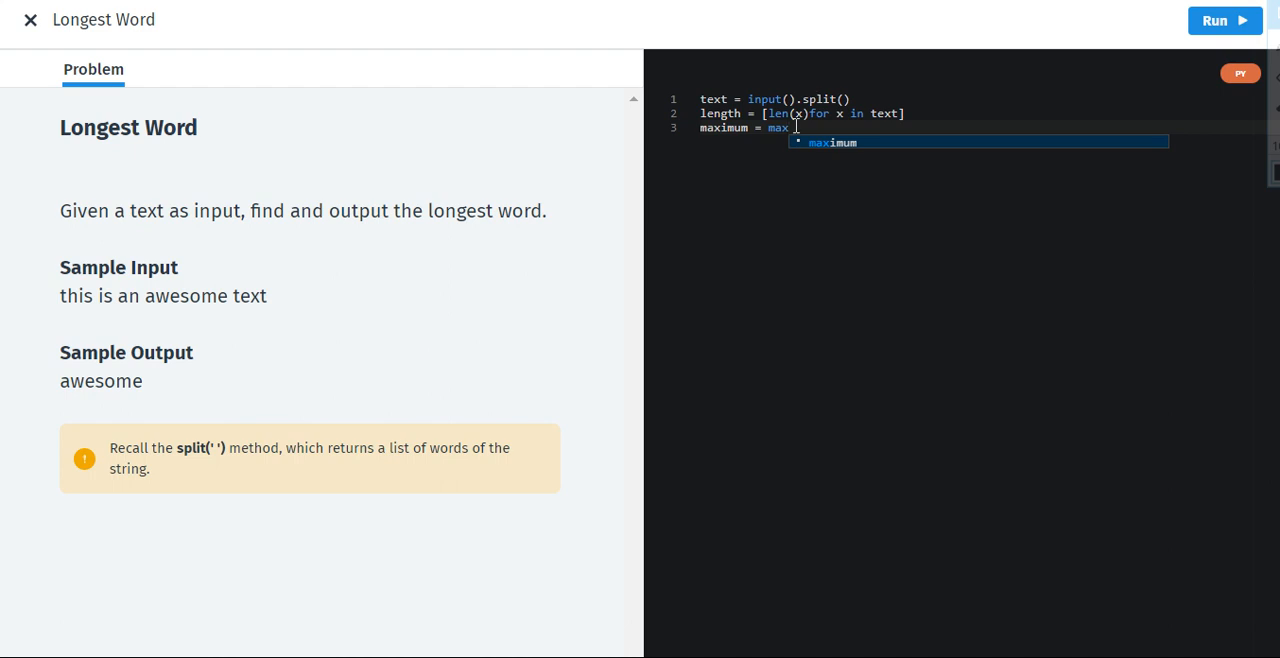
text(()
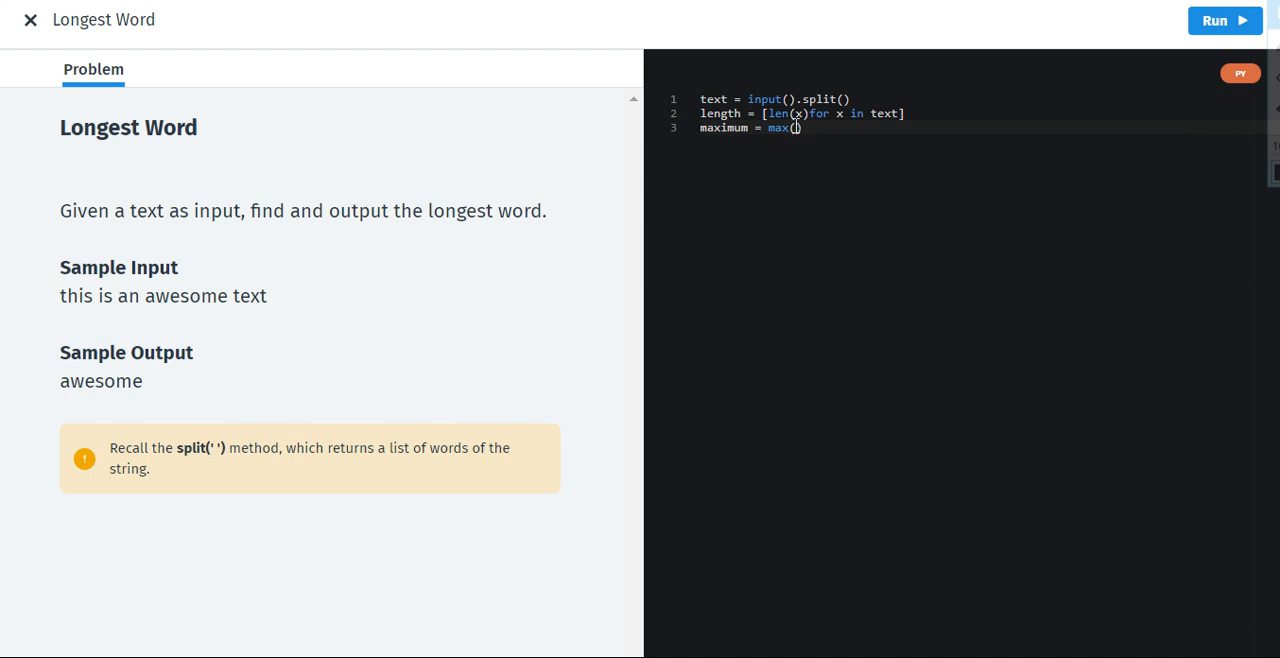
text(length)
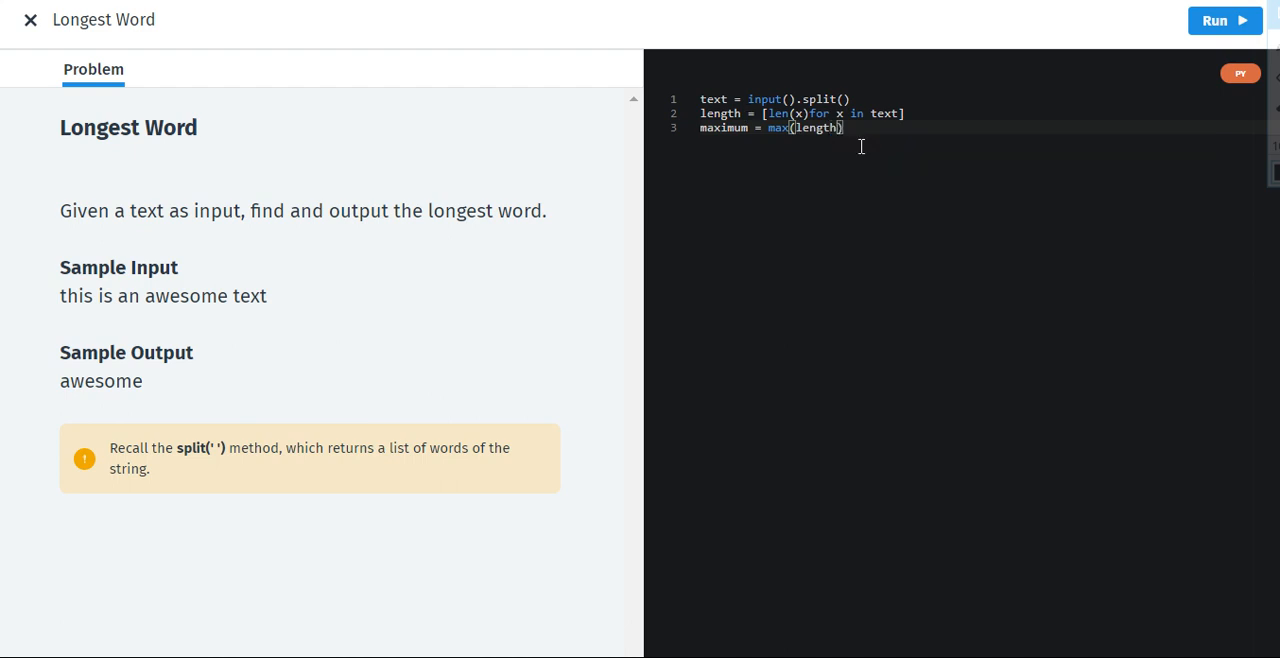
mouse_move(760, 99)
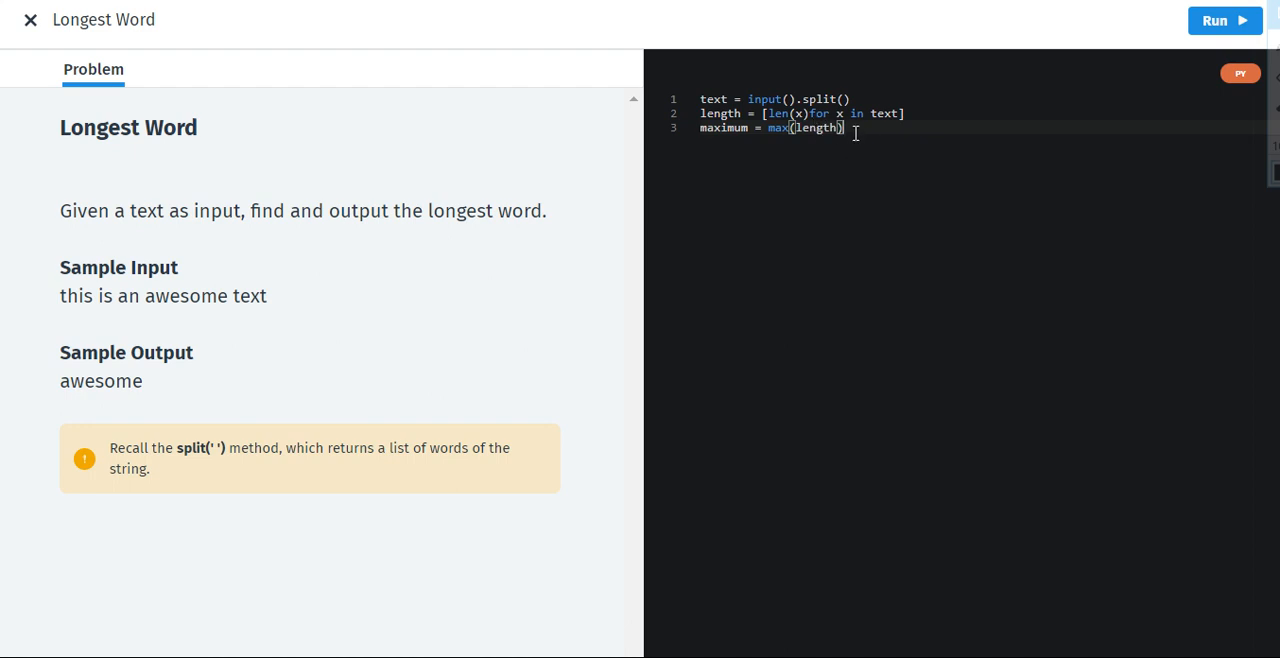
key(Enter)
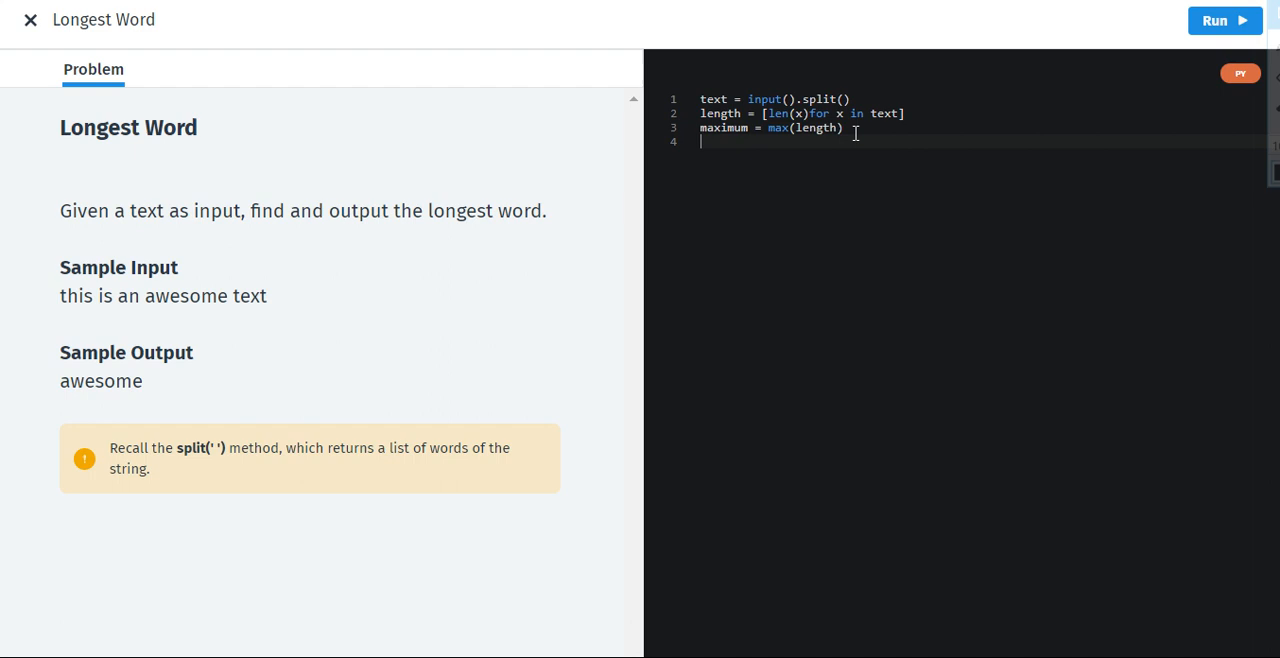
Step: Write line 4 as text_index = length.index(maximum) and start a fifth line
text(text_)
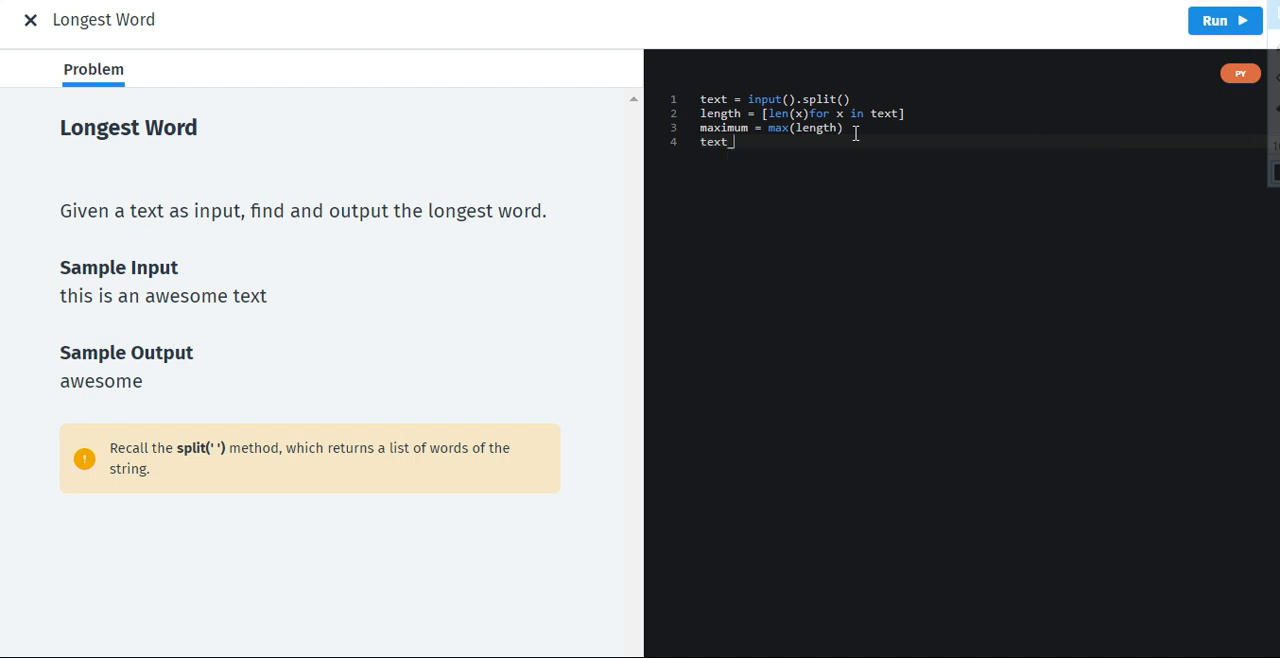
text(index)
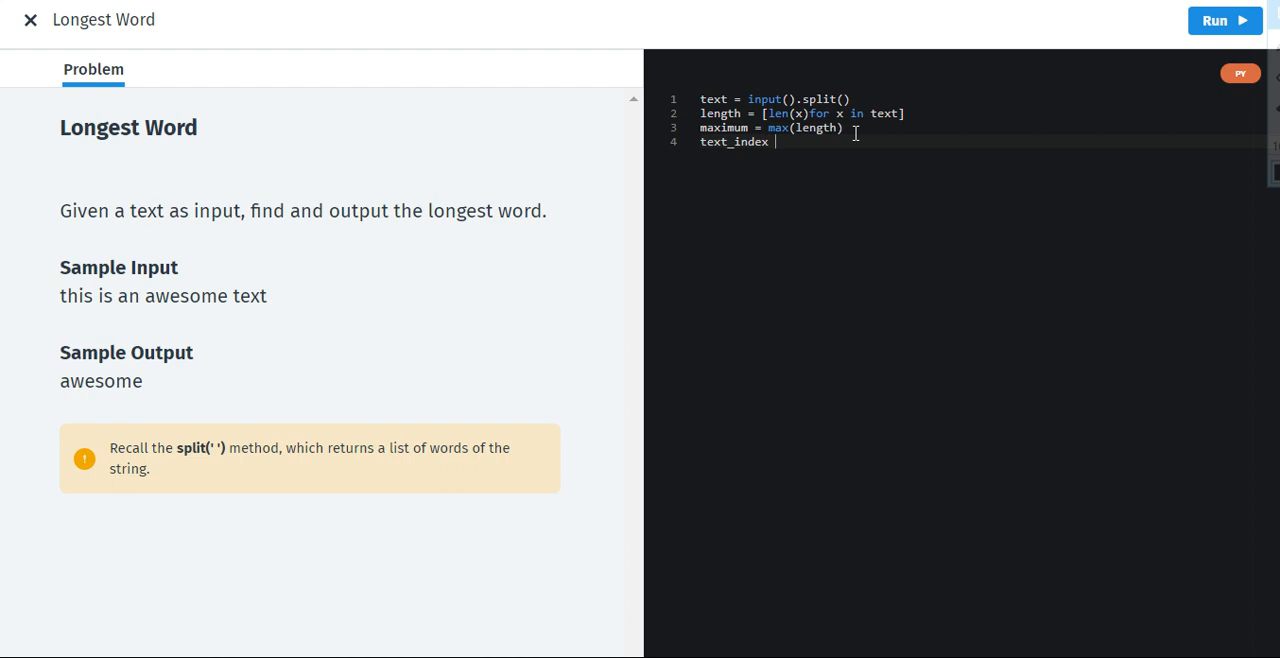
text(=)
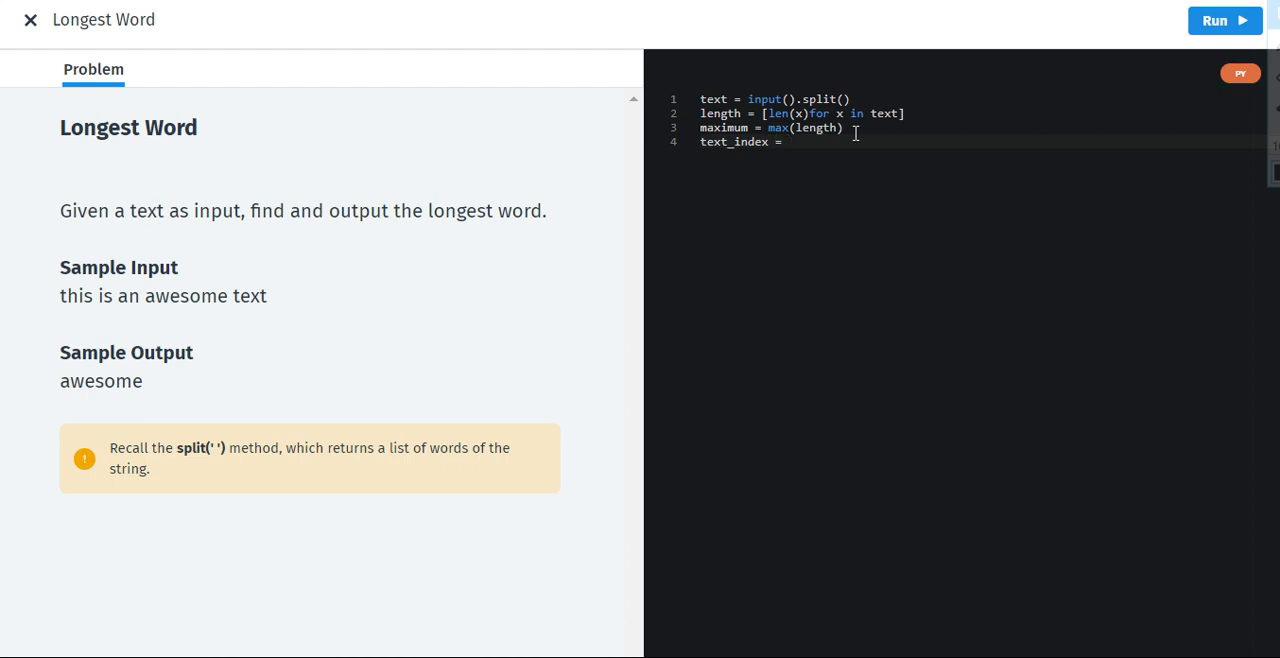
text(length.)
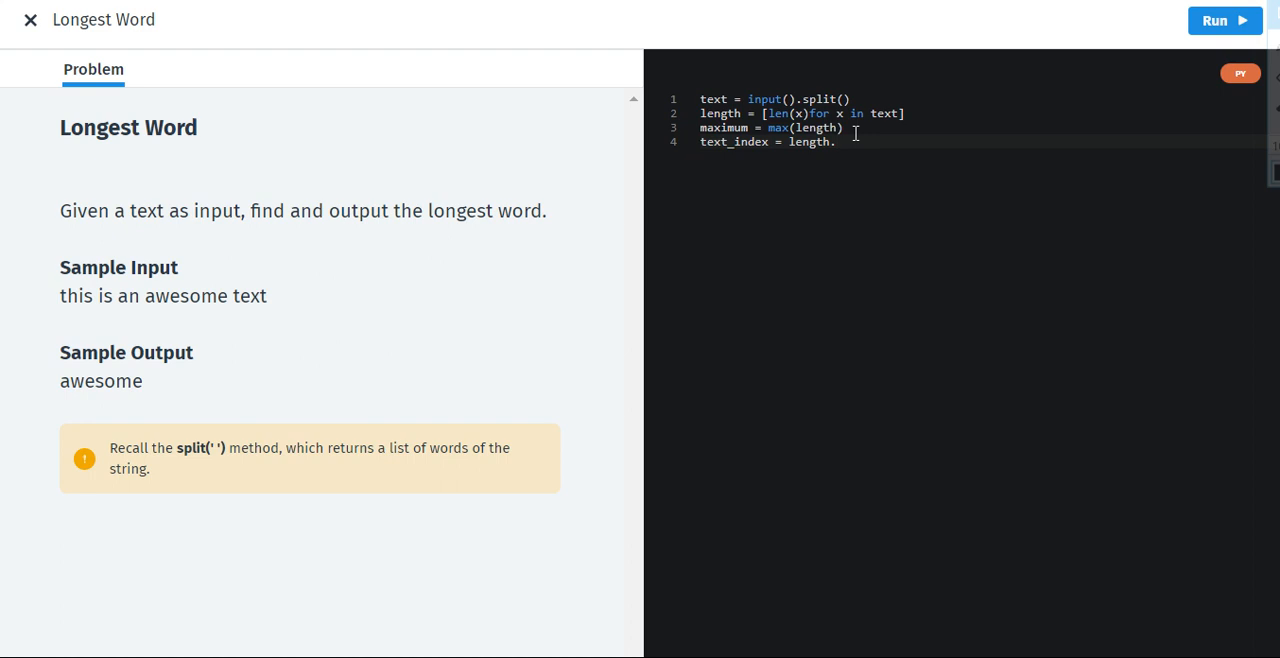
text(index)
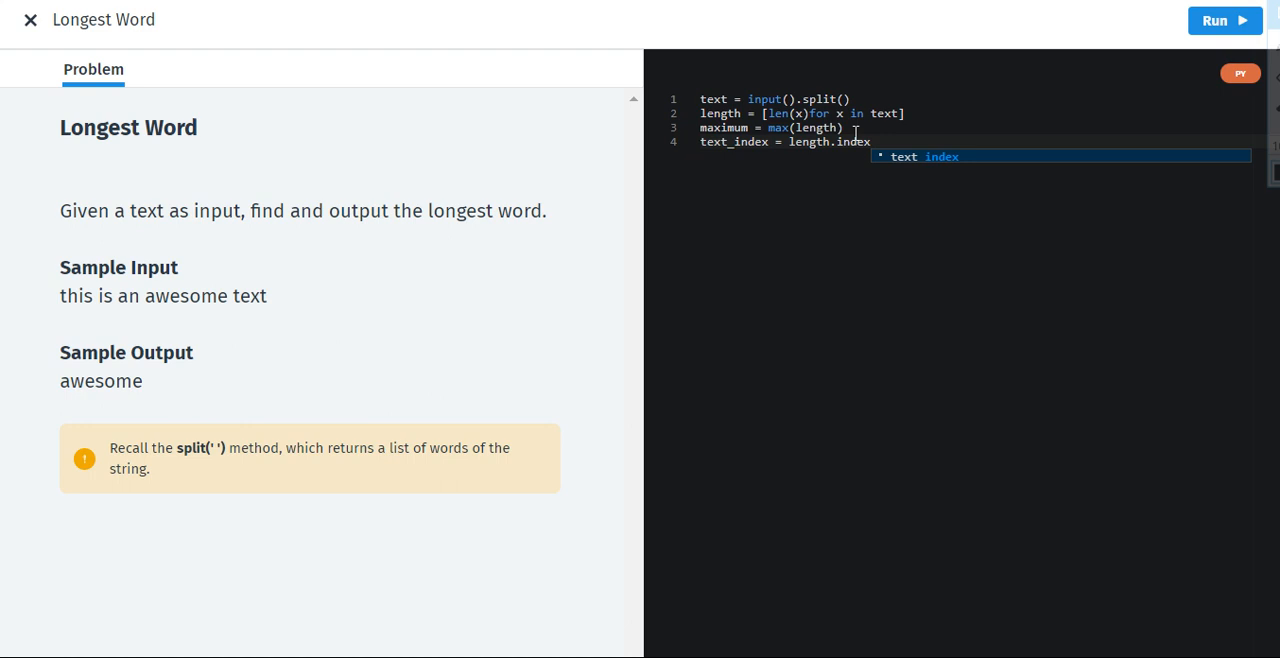
text(()
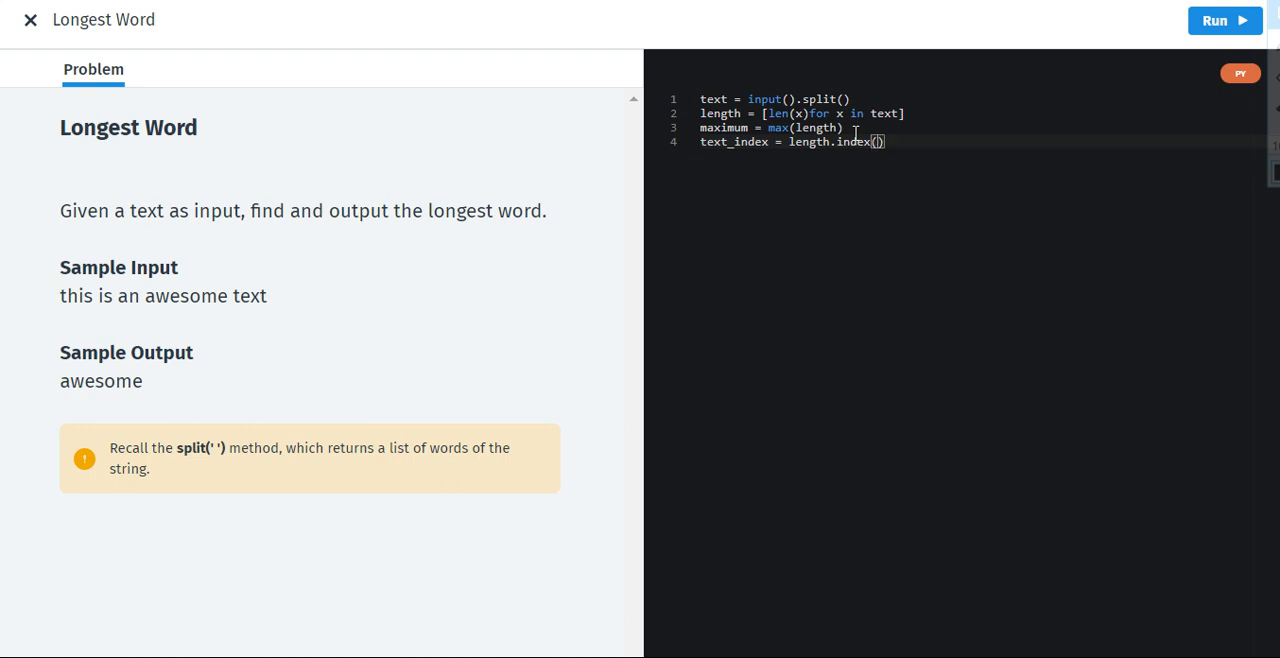
text(maximum)
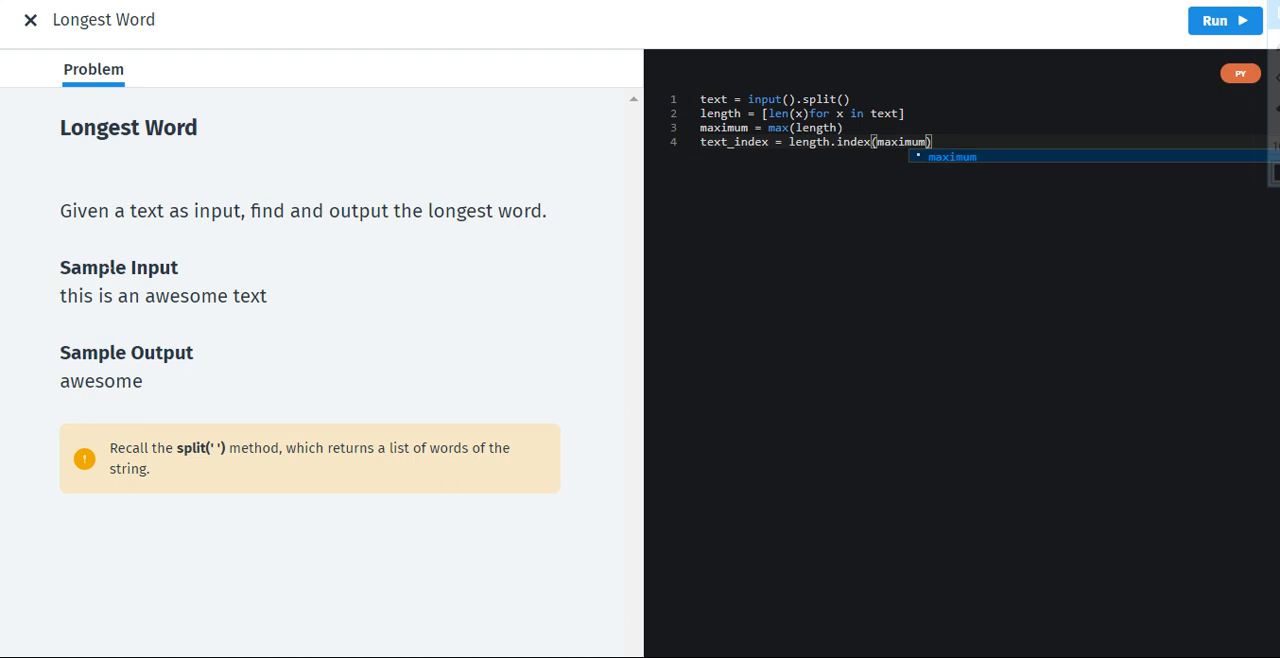
mouse_move(68, 292)
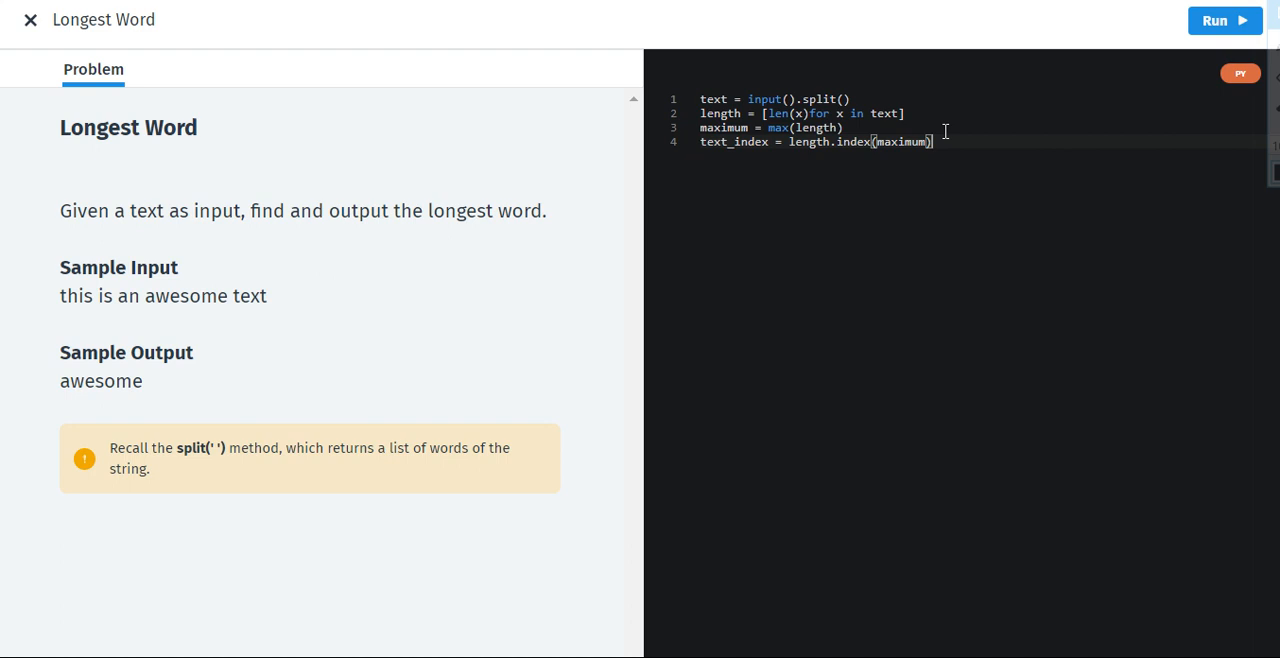
key(Enter)
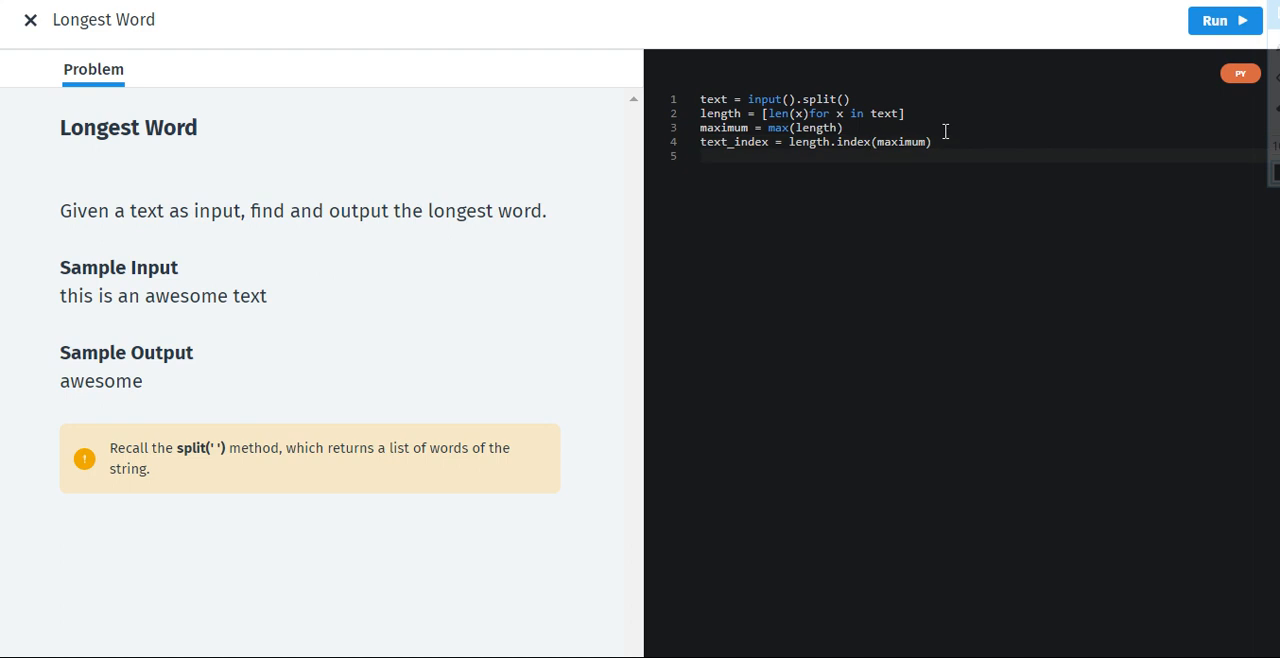
Step: Write line 5 as print(text[text_index]) to output the longest word
text(print)
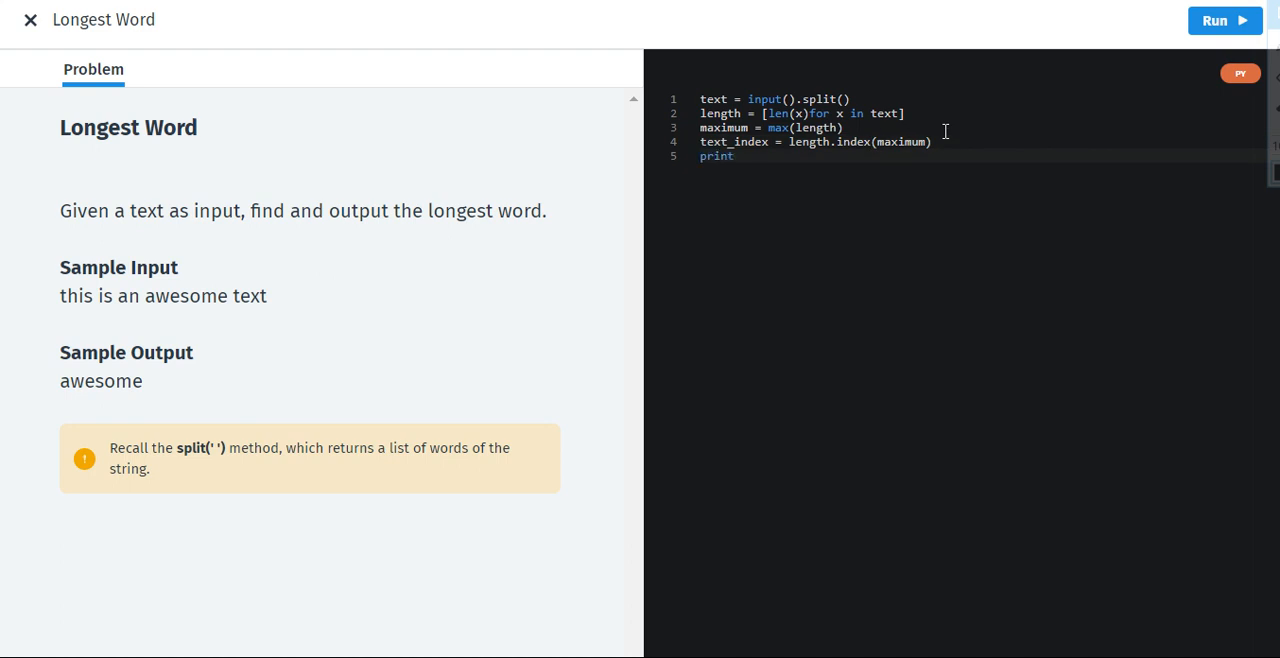
text(())
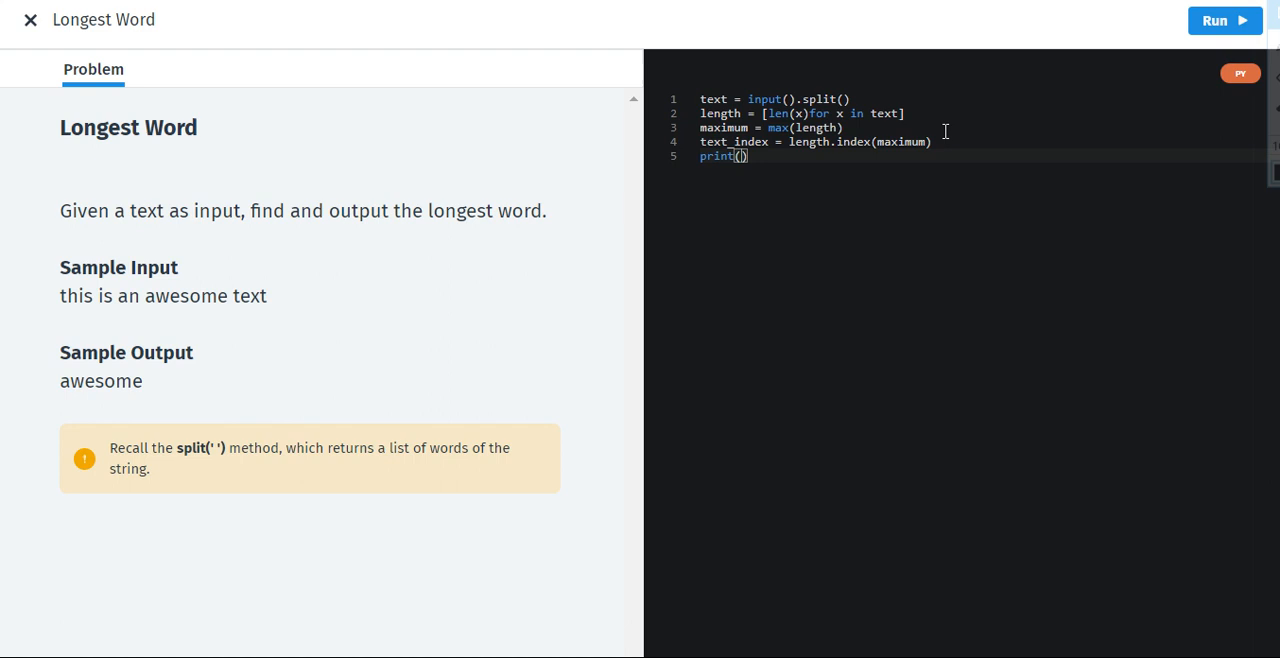
text(text[)
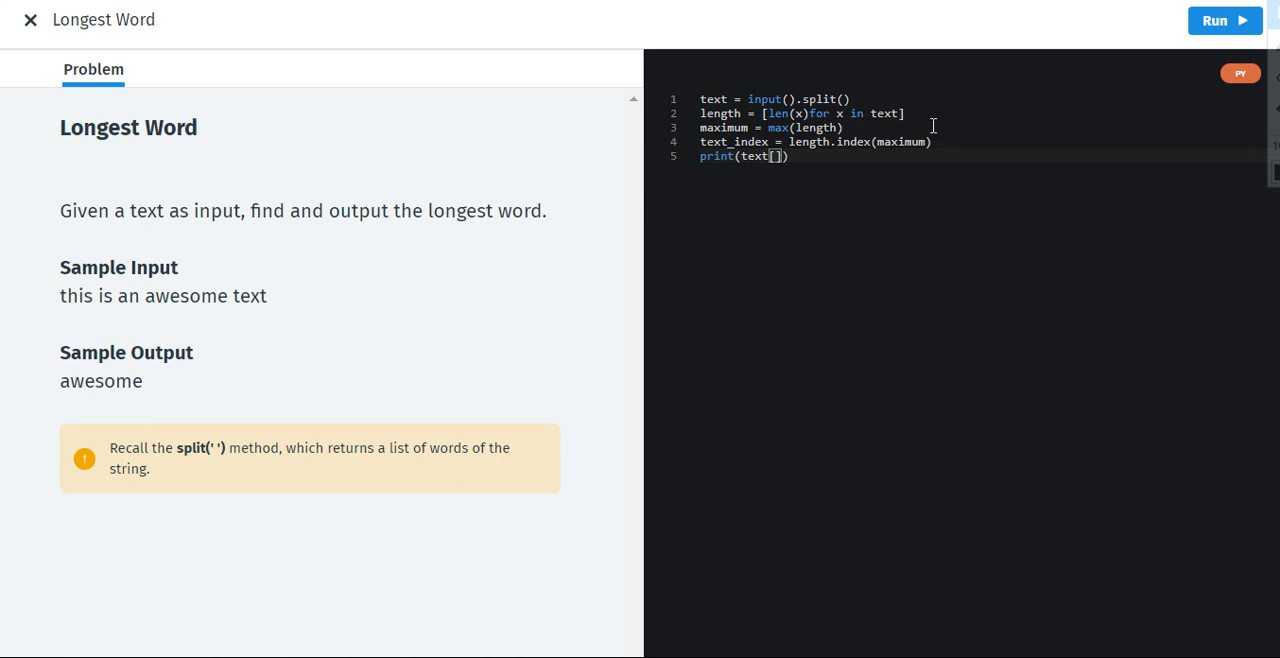
text(text_index)
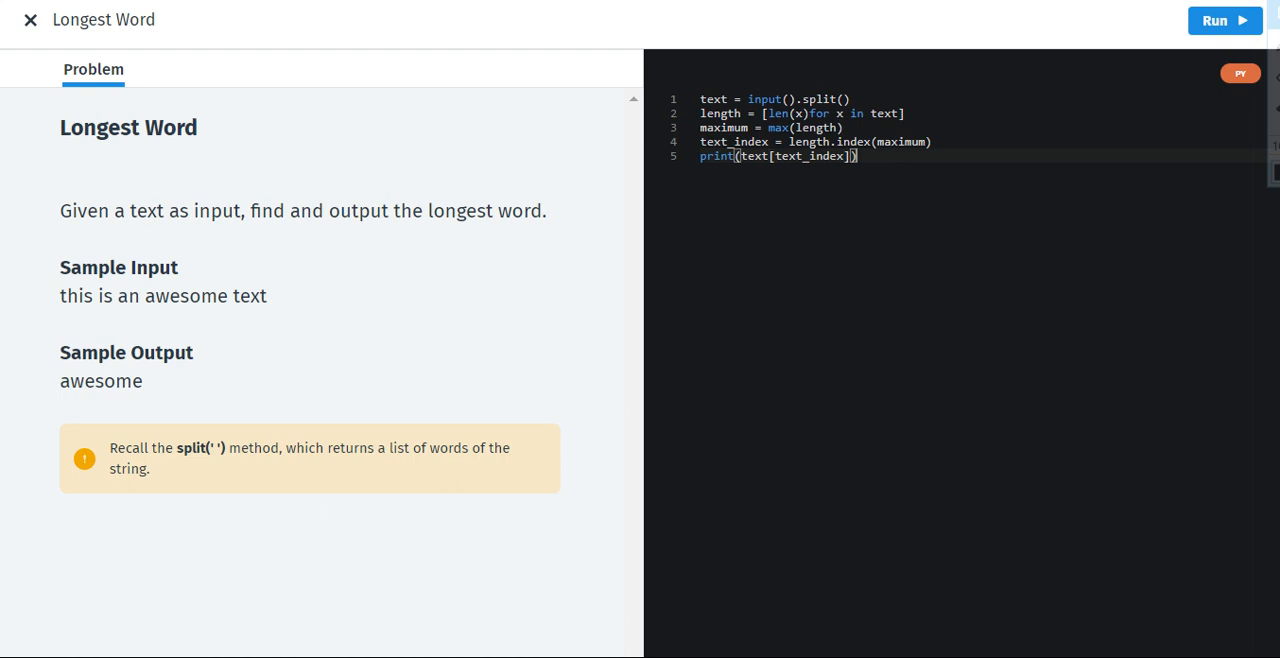
Step: Run the solution, with all four test cases passing and Test Case 1 outputting consectetur
click(1224, 20)
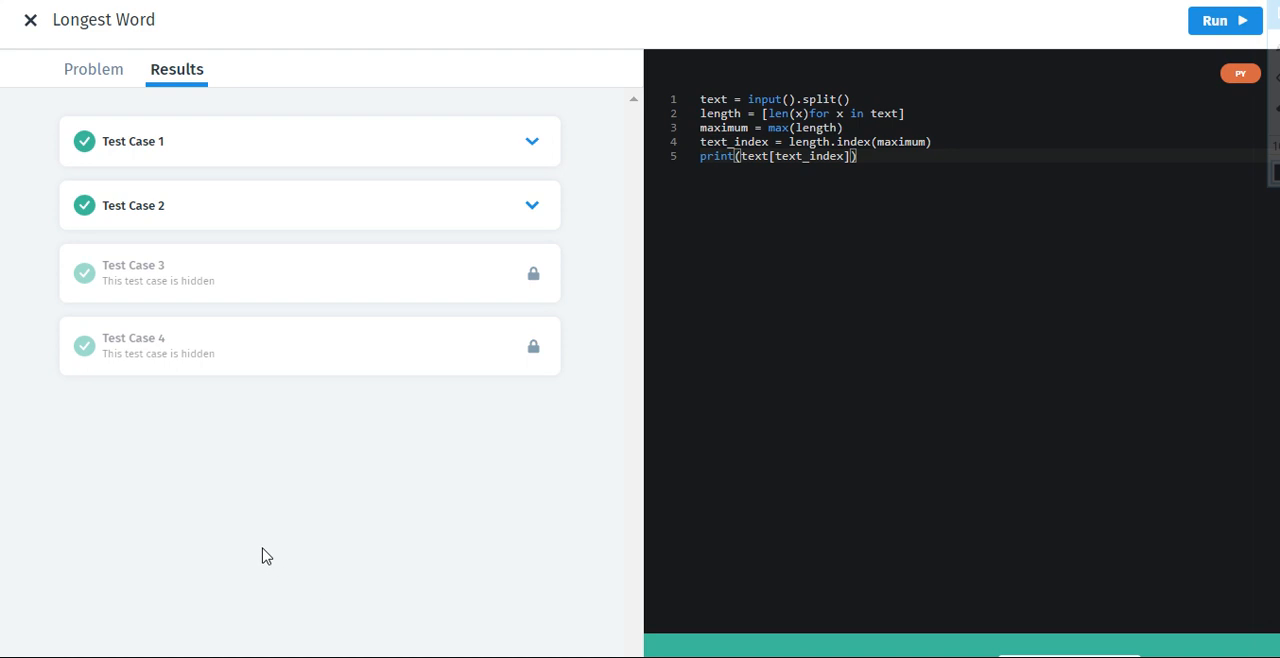
mouse_move(530, 141)
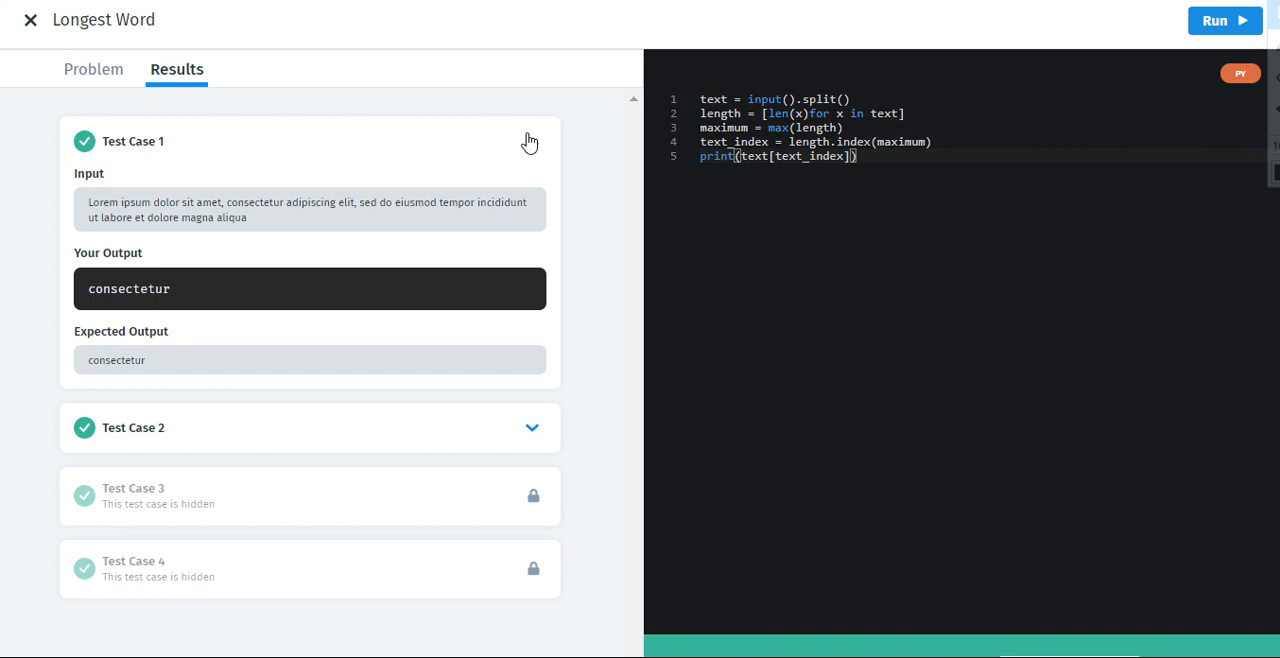
Step: Expand Test Case 2 and scroll to confirm its output perspiciatis matches
click(531, 141)
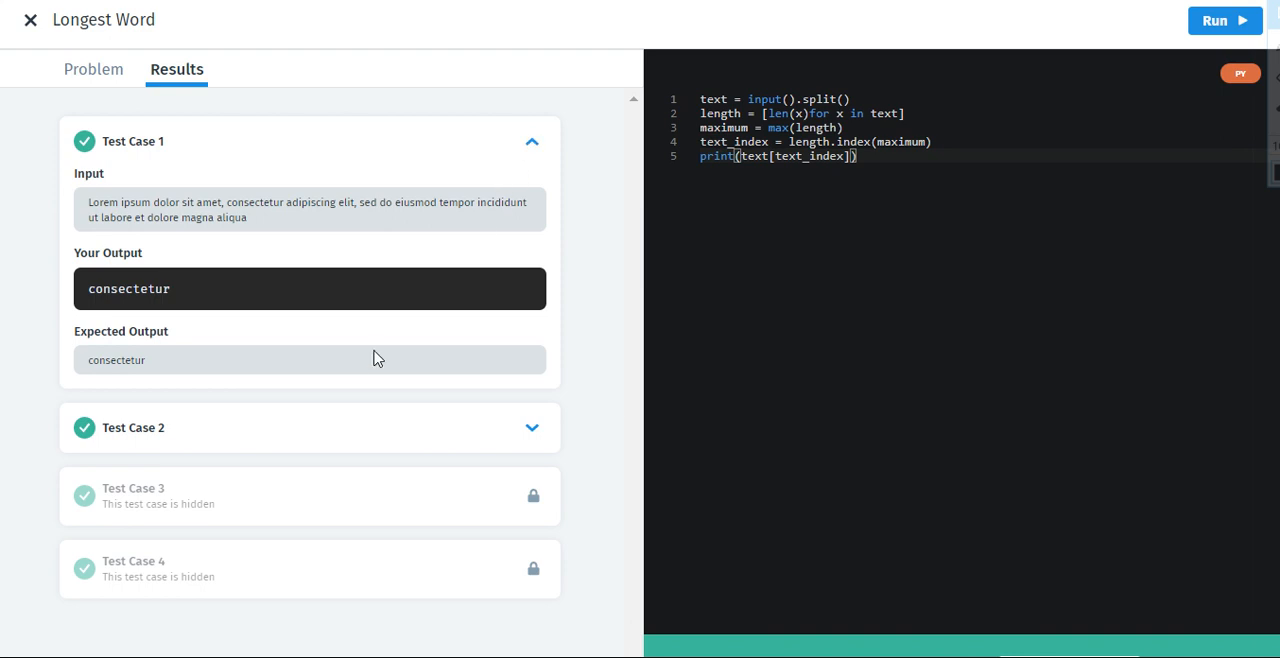
mouse_move(352, 365)
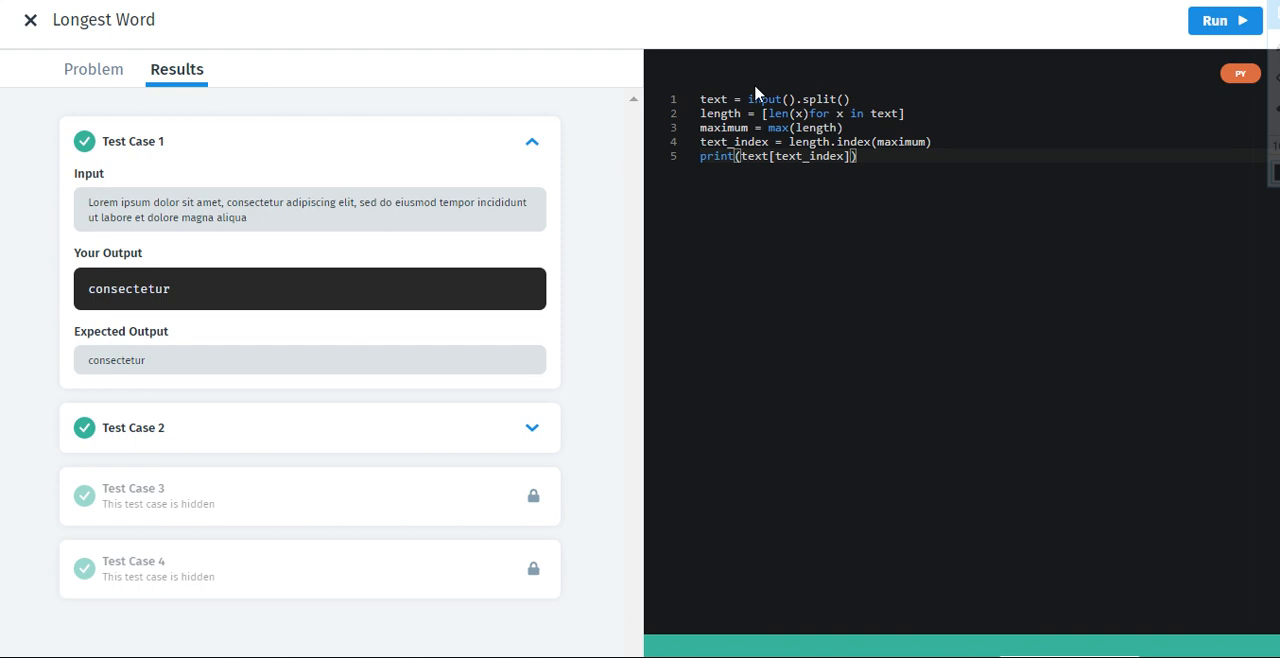
mouse_move(176, 289)
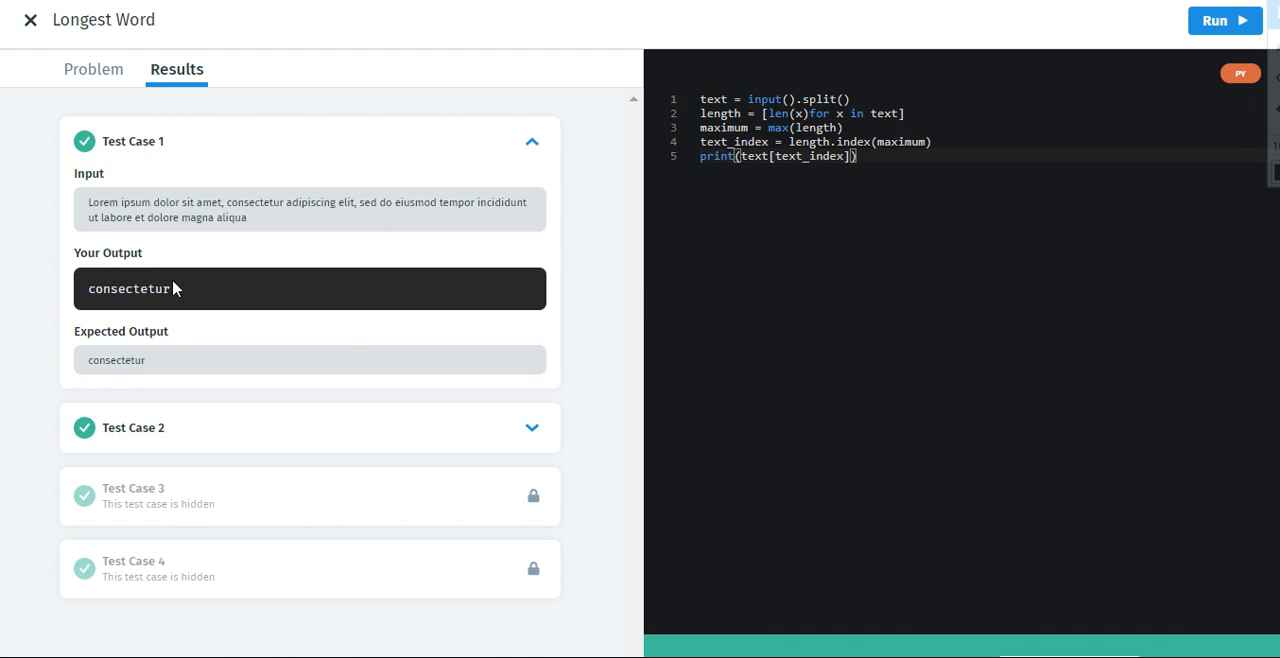
mouse_move(106, 290)
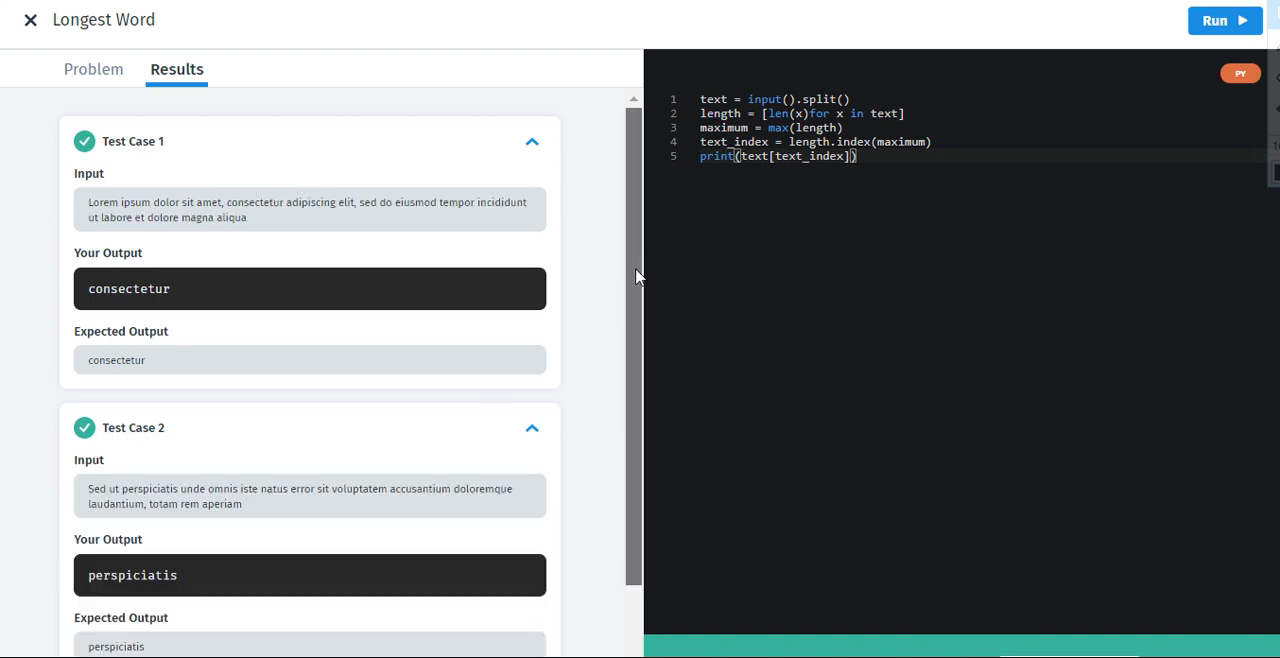
scroll(down, 3)
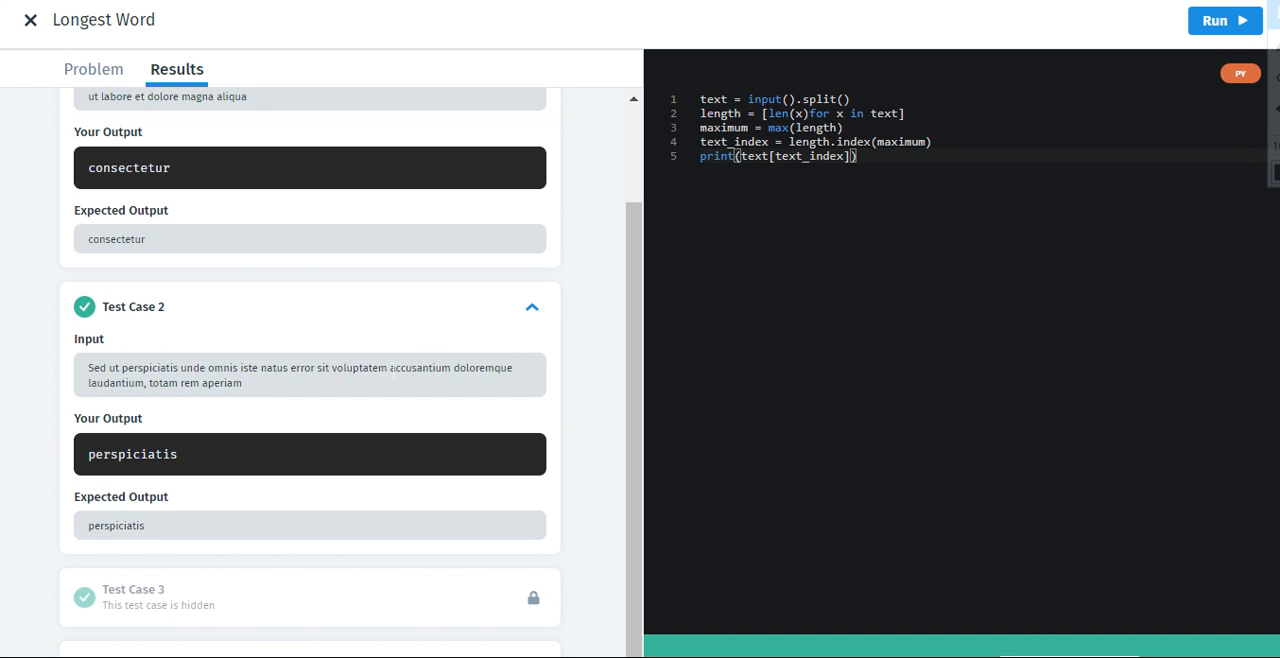
mouse_move(501, 387)
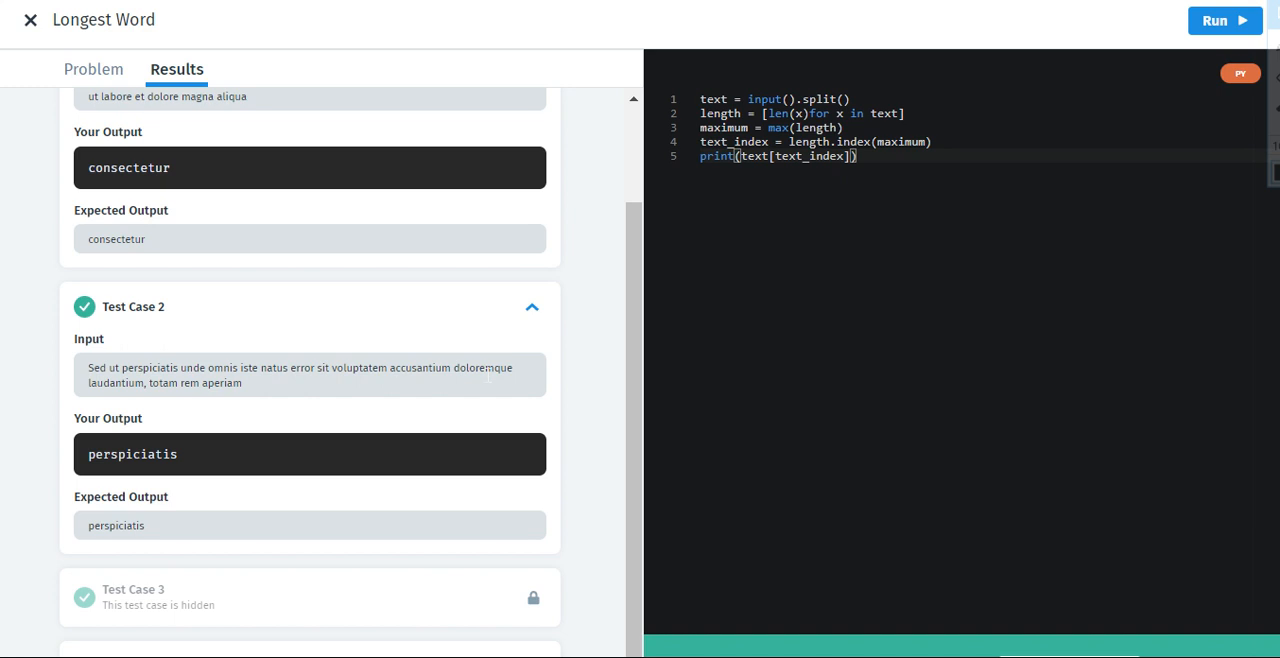
mouse_move(279, 590)
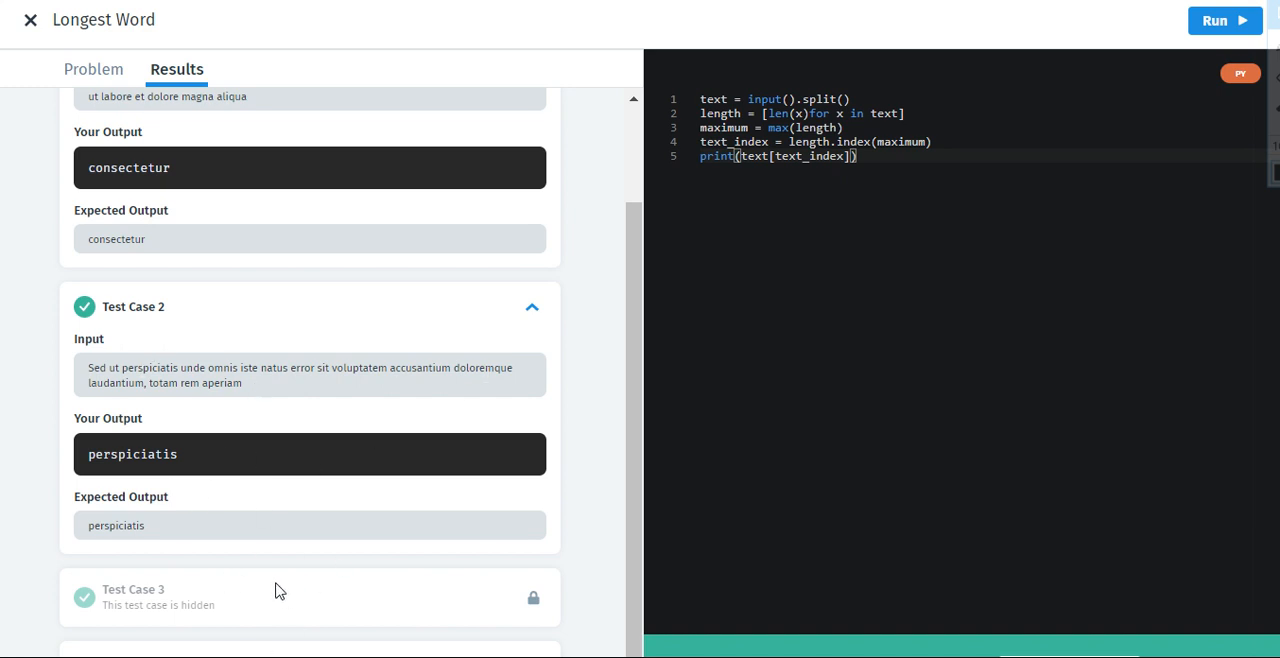